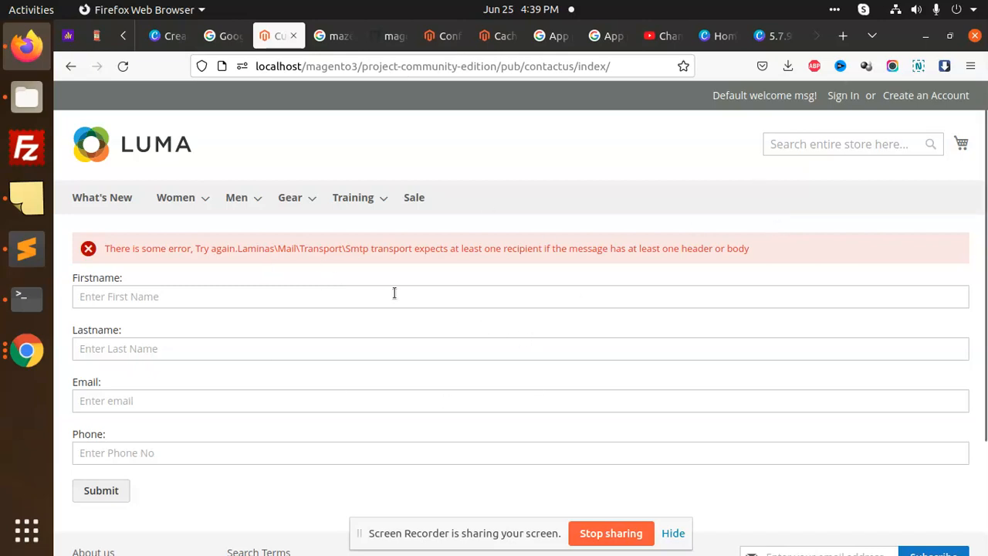
{"action": "mouse_move", "coordinate": [341, 184]}
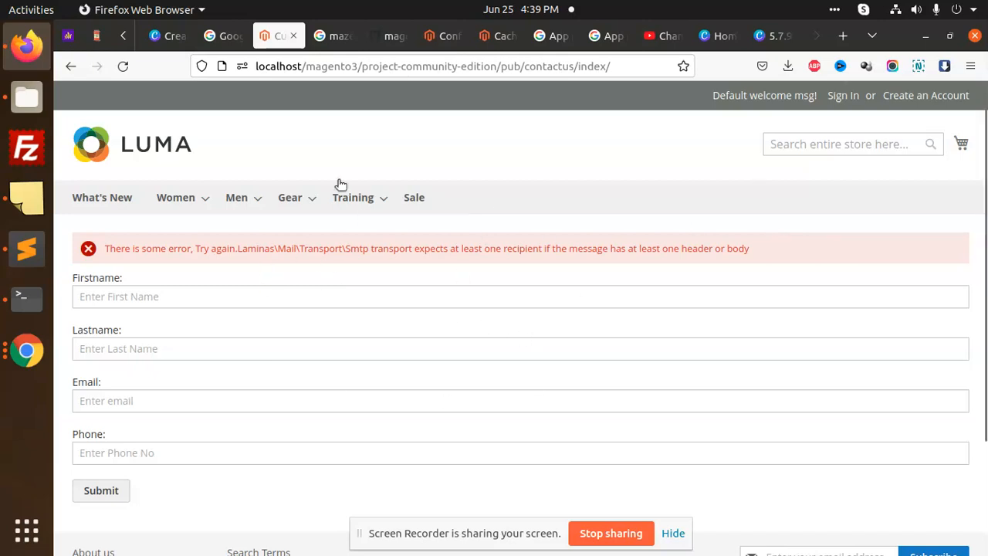
Step: Switch from the failing storefront contact page to the Magento admin configuration tab
{"action": "left_click", "coordinate": [443, 36]}
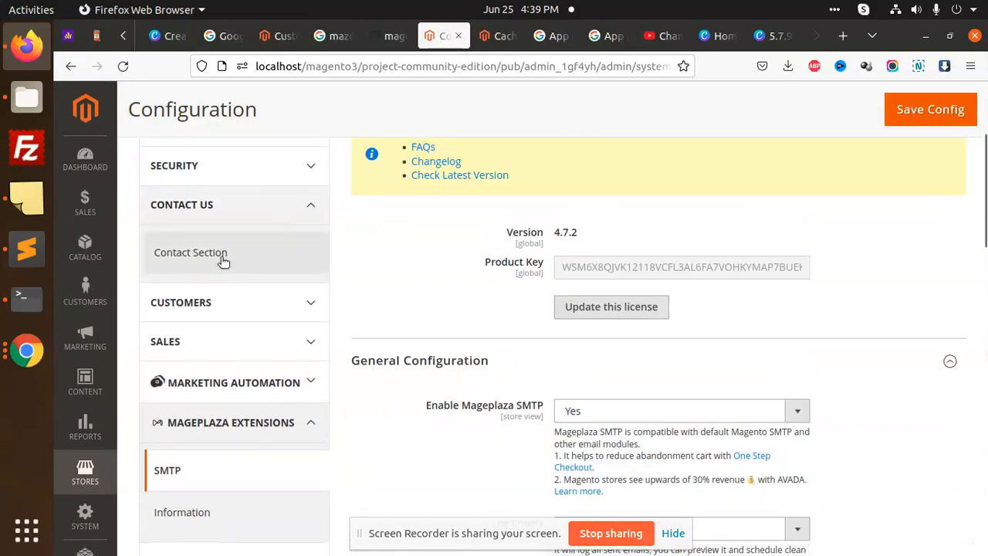
{"action": "left_click", "coordinate": [192, 252]}
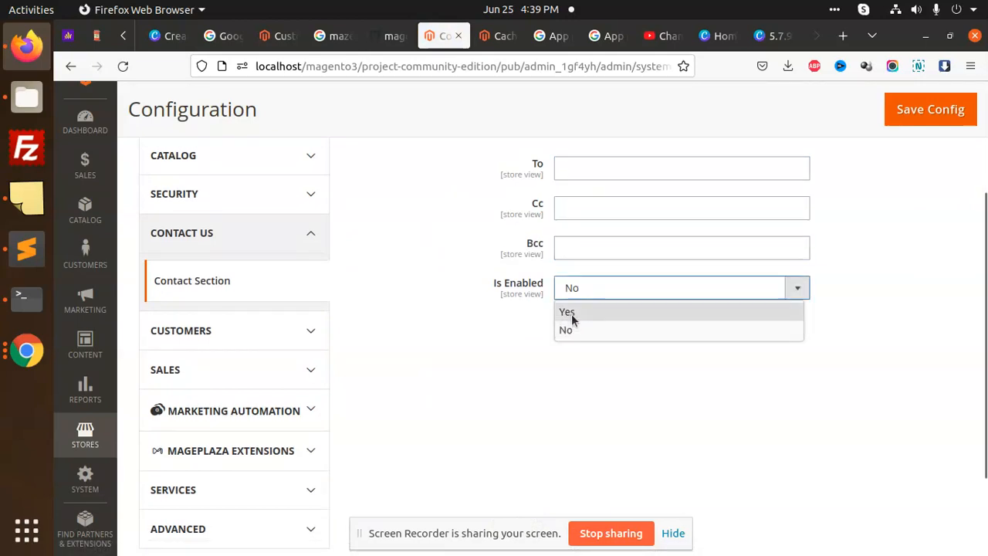
{"action": "left_click", "coordinate": [567, 312]}
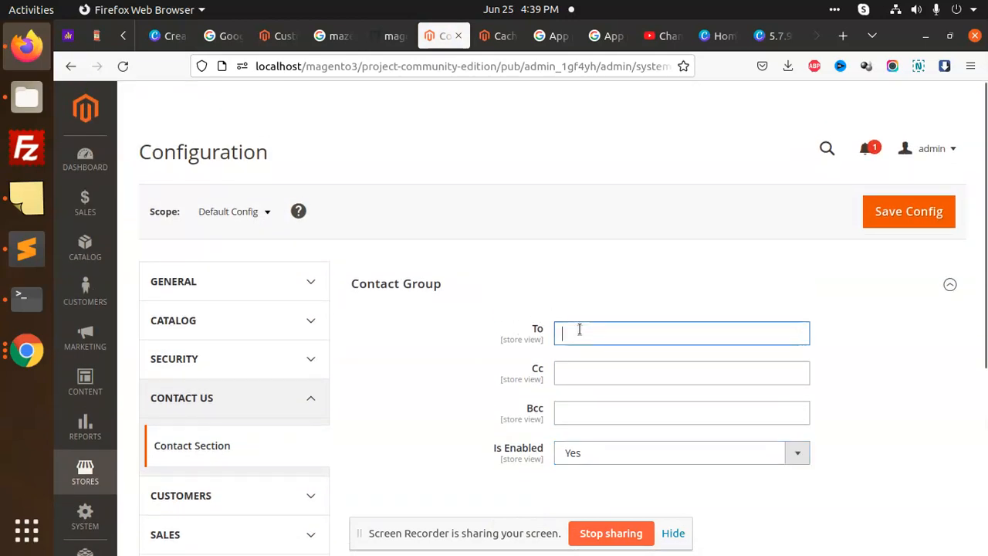
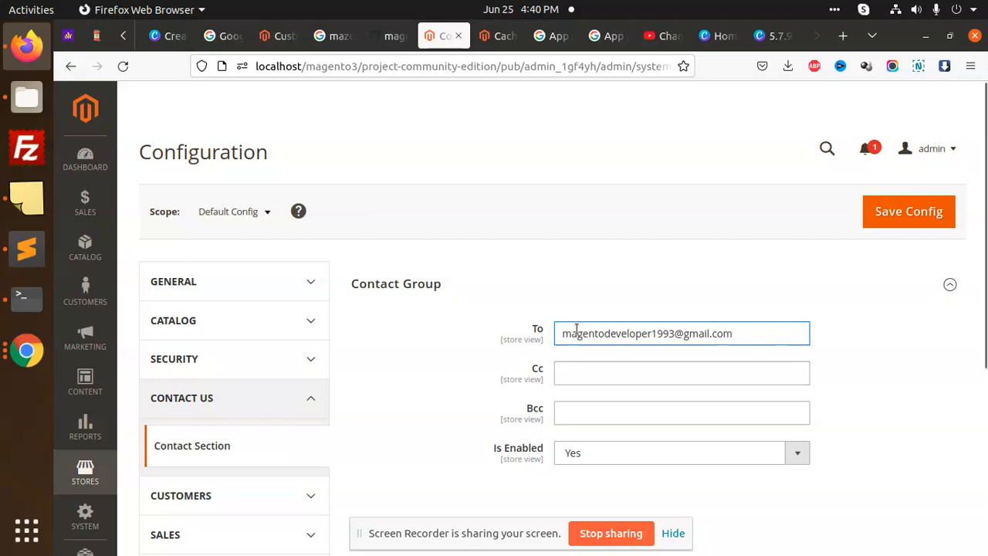
{"action": "double_click", "coordinate": [618, 333]}
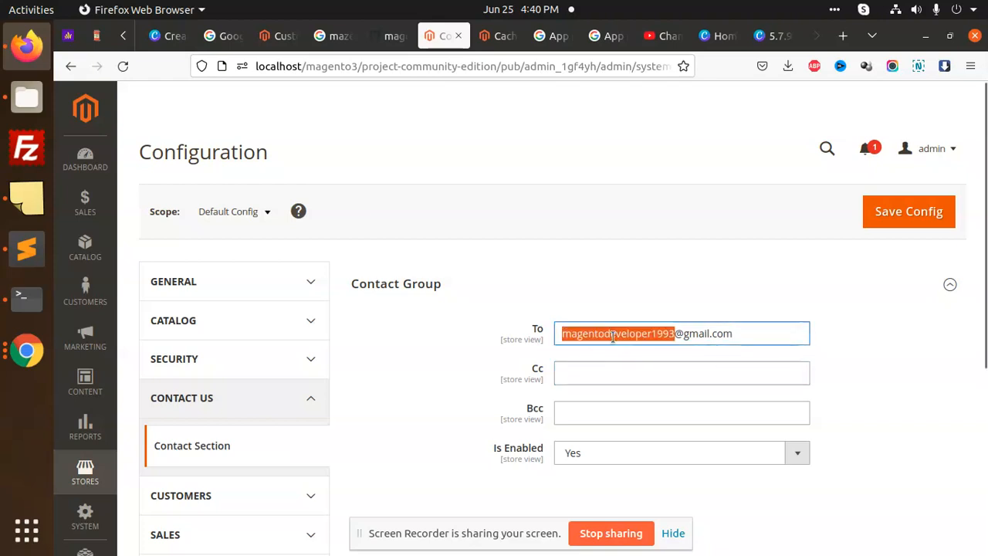
{"action": "left_click", "coordinate": [680, 372]}
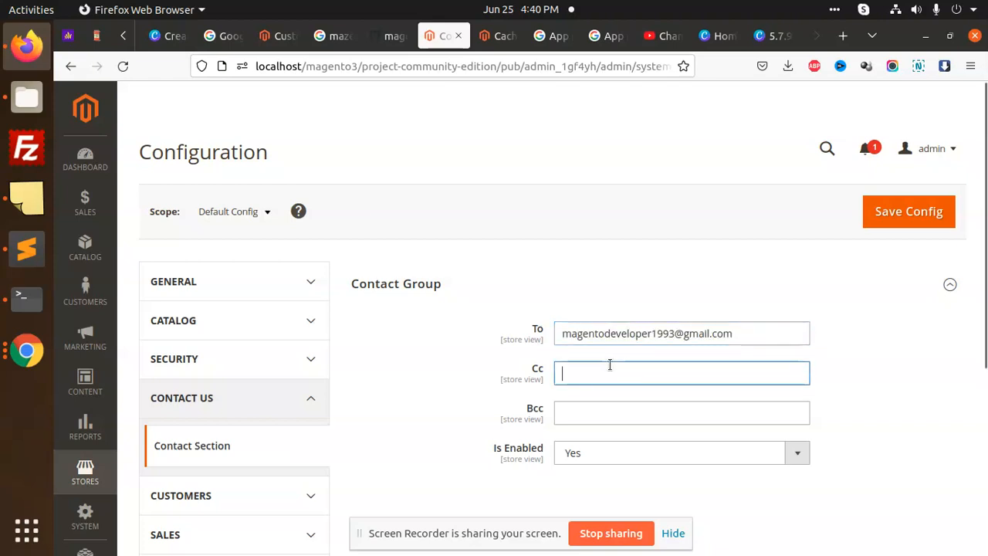
{"action": "type", "text": "Sign in with App Passwords - Gmail Help"}
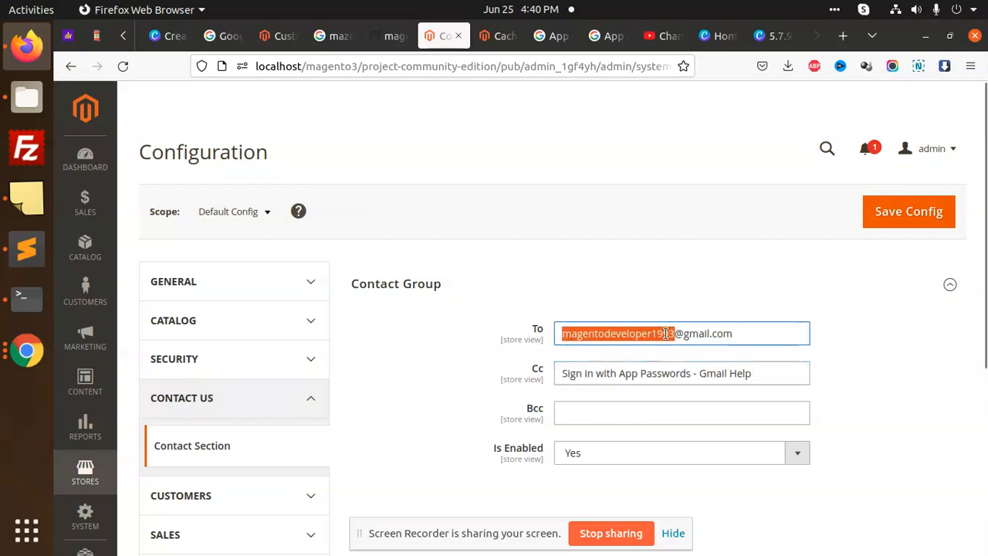
{"action": "triple_click", "coordinate": [682, 372]}
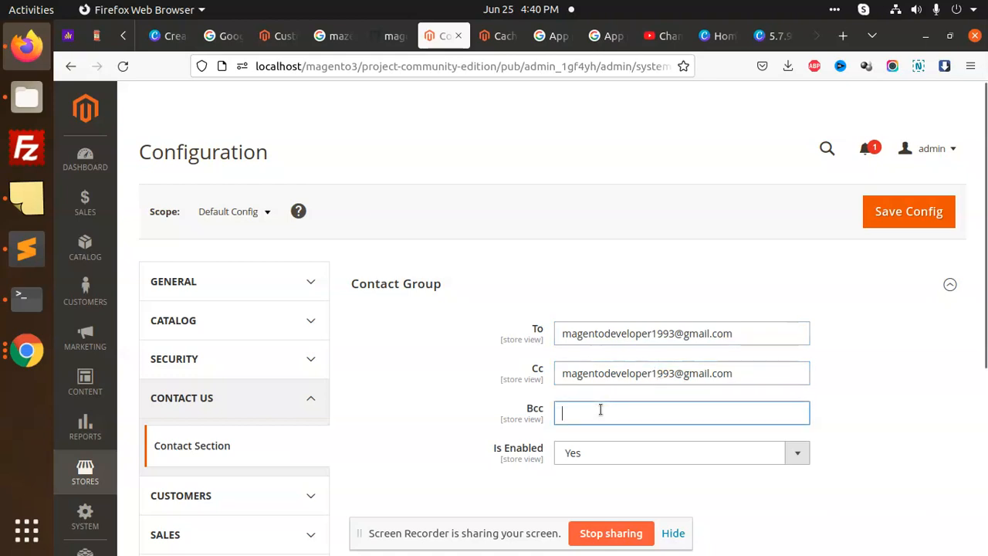
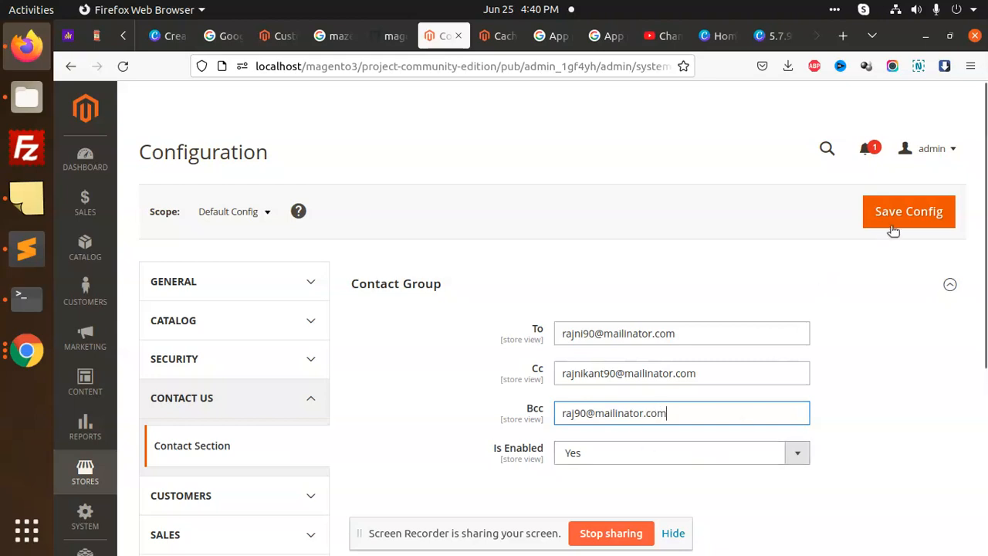
Step: Flush the Magento cache in Cache Management and bring up the storefront contactus page
{"action": "left_click", "coordinate": [908, 211]}
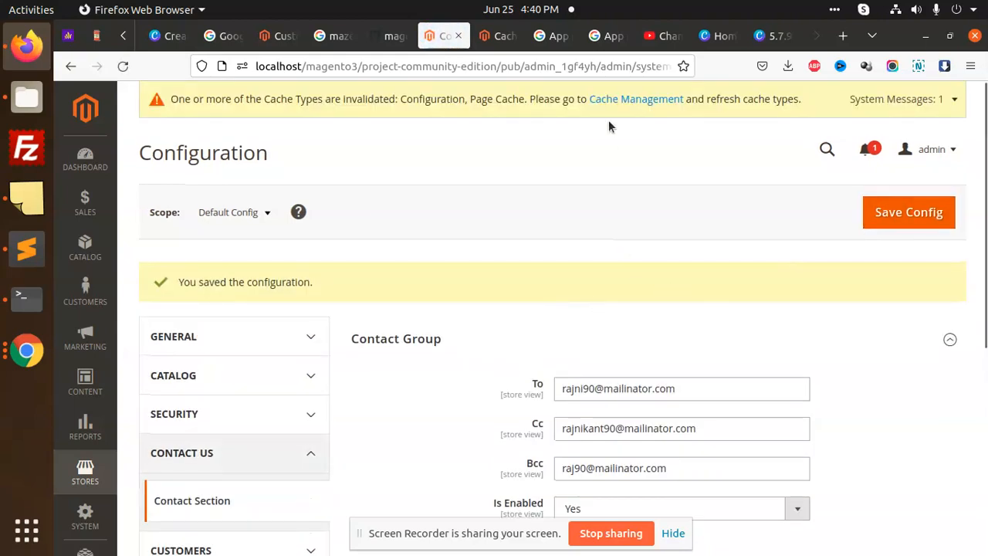
{"action": "left_click", "coordinate": [636, 99]}
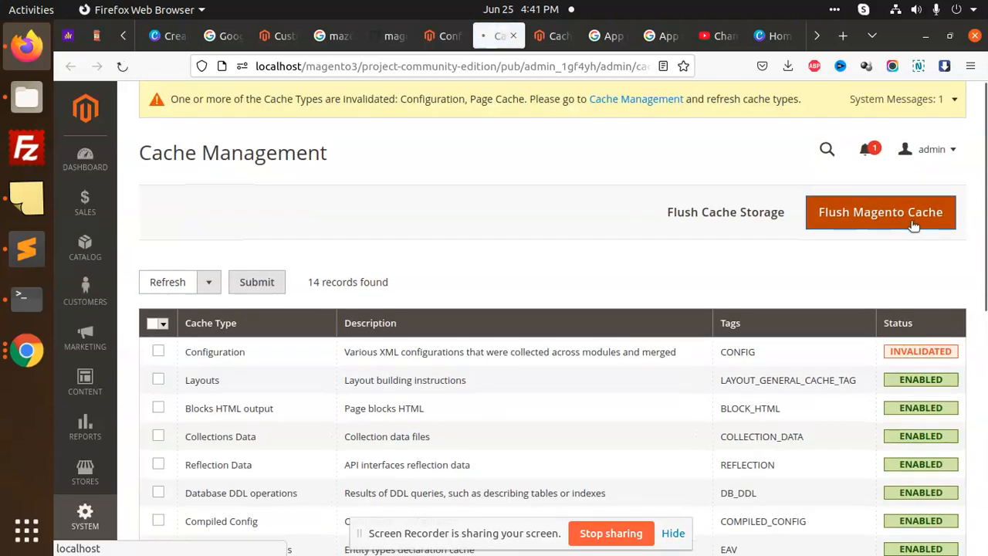
{"action": "left_click", "coordinate": [880, 211]}
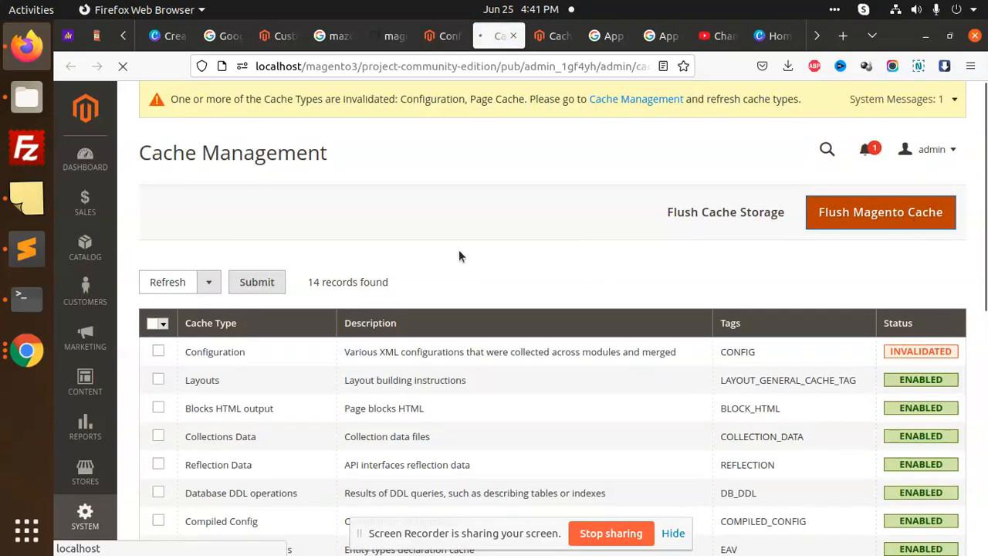
{"action": "mouse_move", "coordinate": [533, 225]}
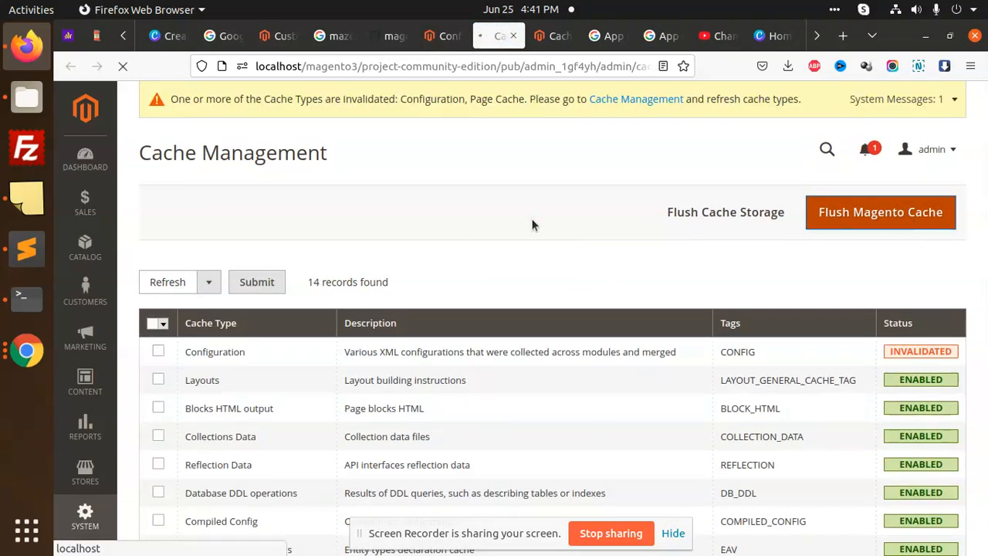
{"action": "left_click", "coordinate": [880, 211]}
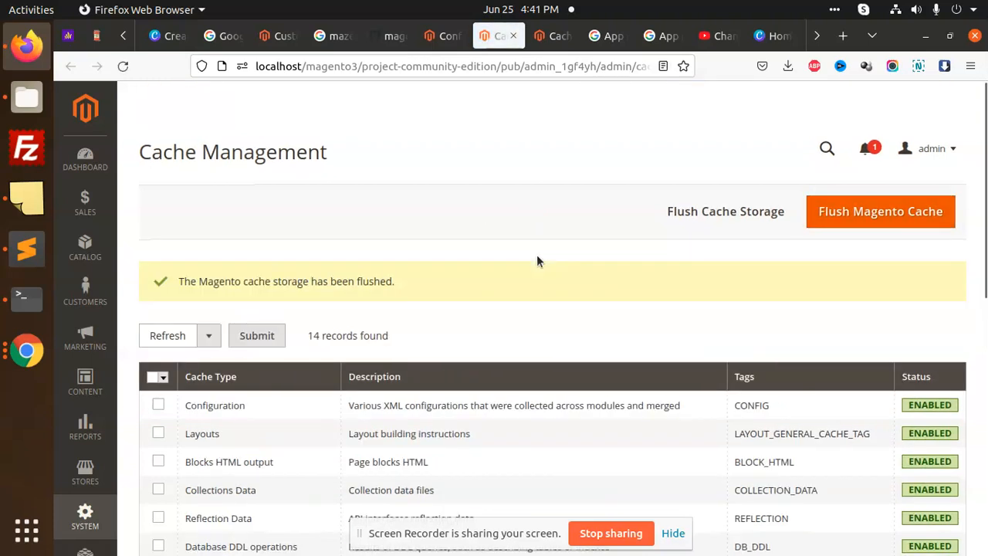
{"action": "mouse_move", "coordinate": [383, 275]}
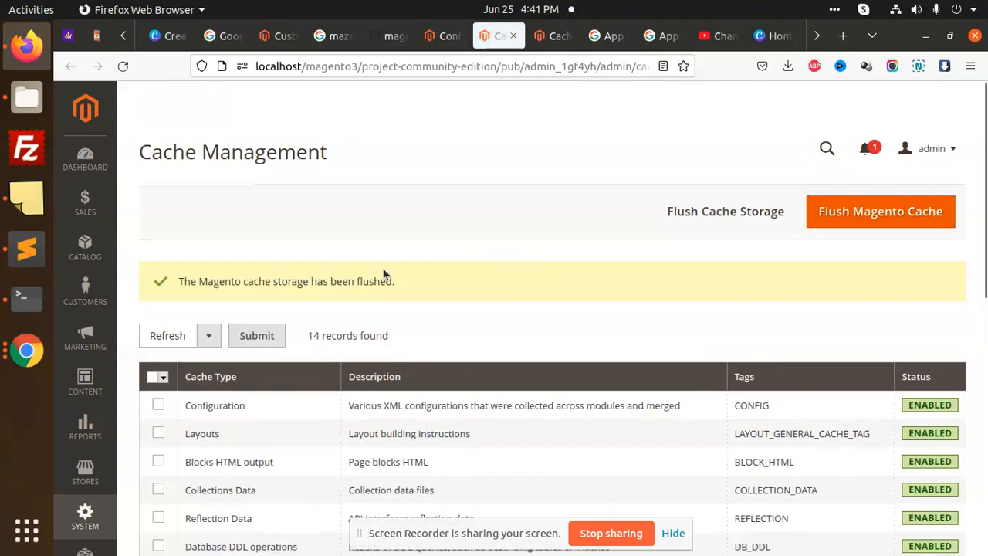
{"action": "mouse_move", "coordinate": [444, 163]}
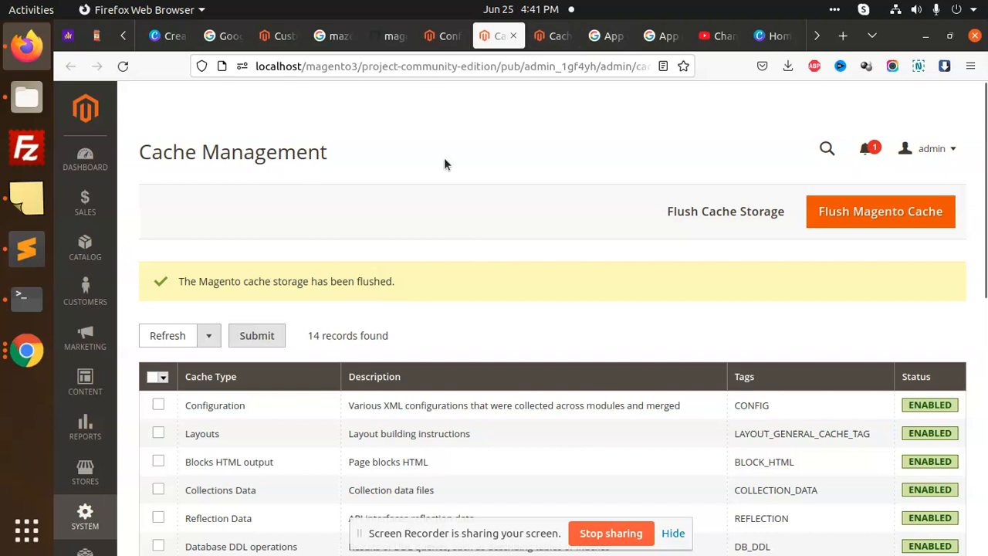
{"action": "mouse_move", "coordinate": [473, 91]}
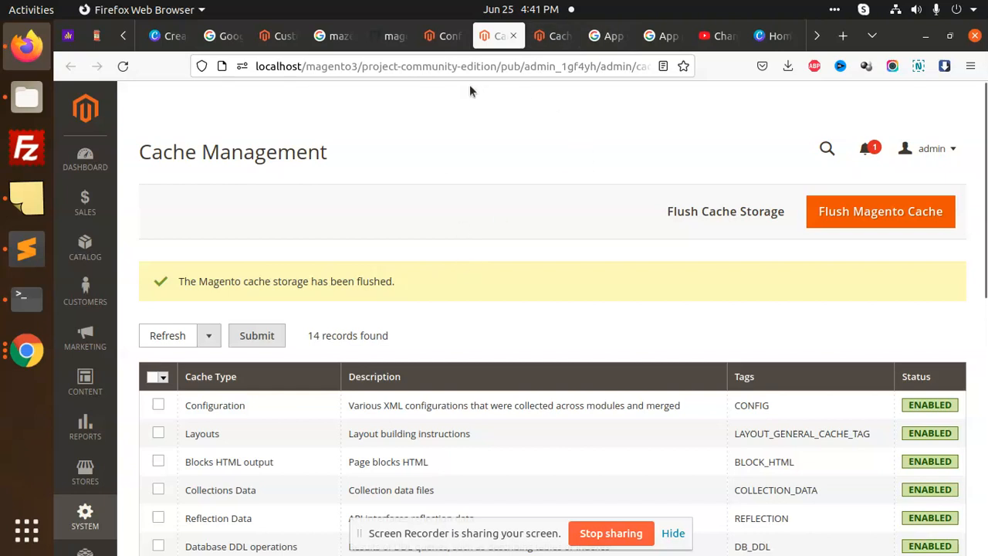
{"action": "left_click", "coordinate": [277, 36]}
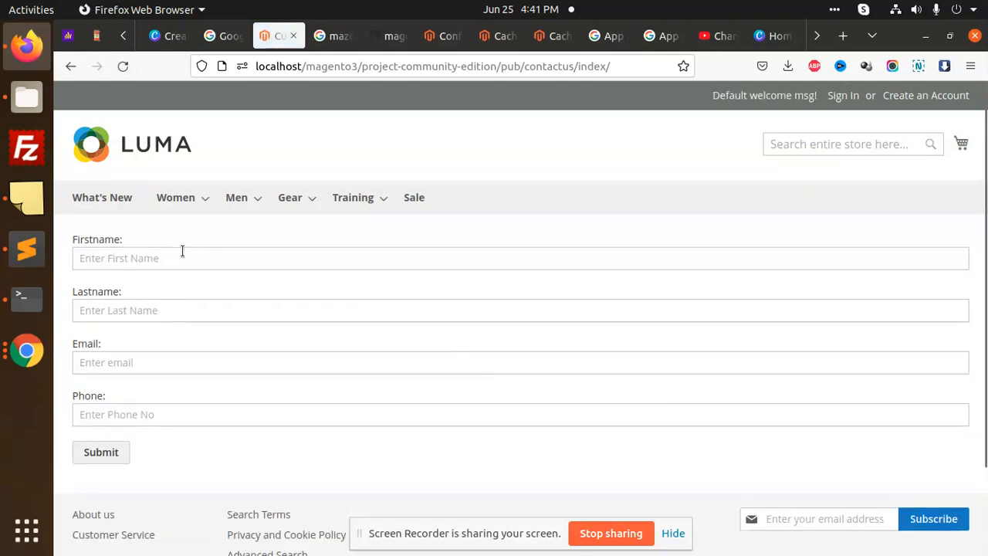
Step: Fill Firstname, Lastname jhsfjs, saved email and phone from autocomplete and submit the form
{"action": "left_click", "coordinate": [522, 309]}
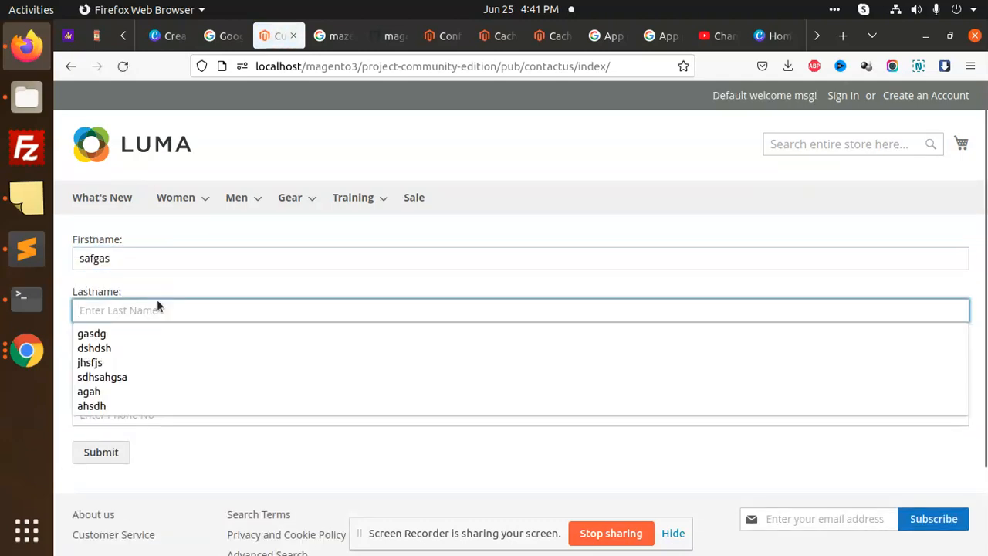
{"action": "left_click", "coordinate": [89, 361]}
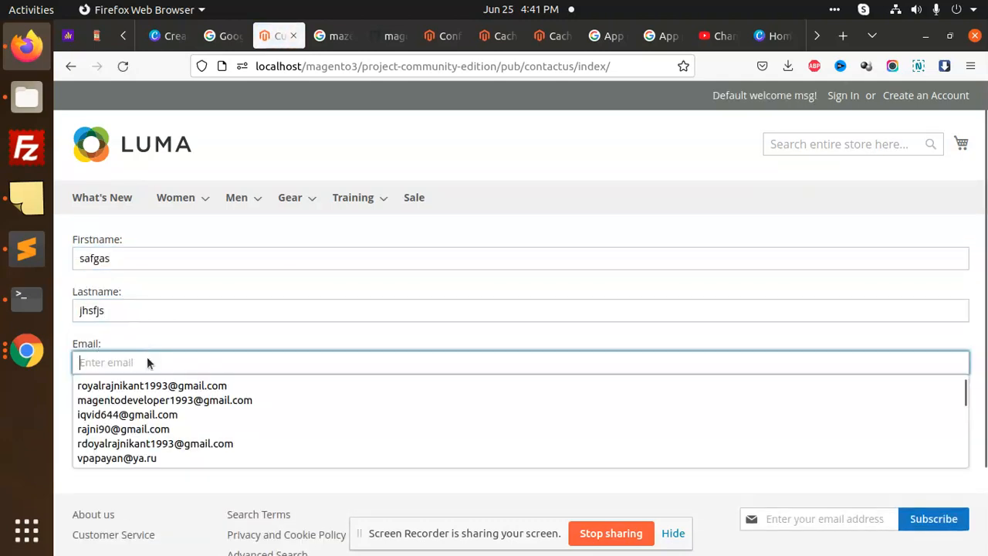
{"action": "left_click", "coordinate": [163, 400]}
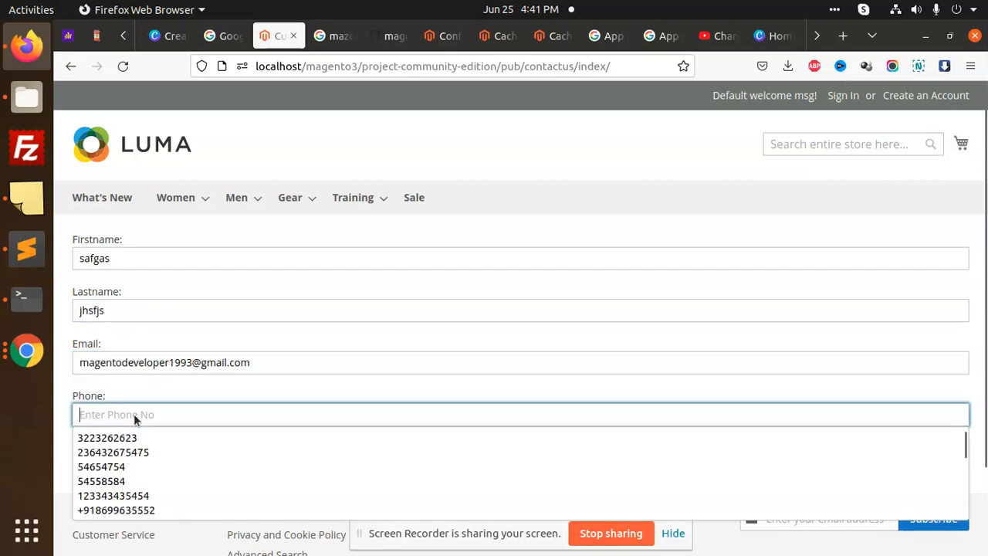
{"action": "left_click", "coordinate": [106, 438]}
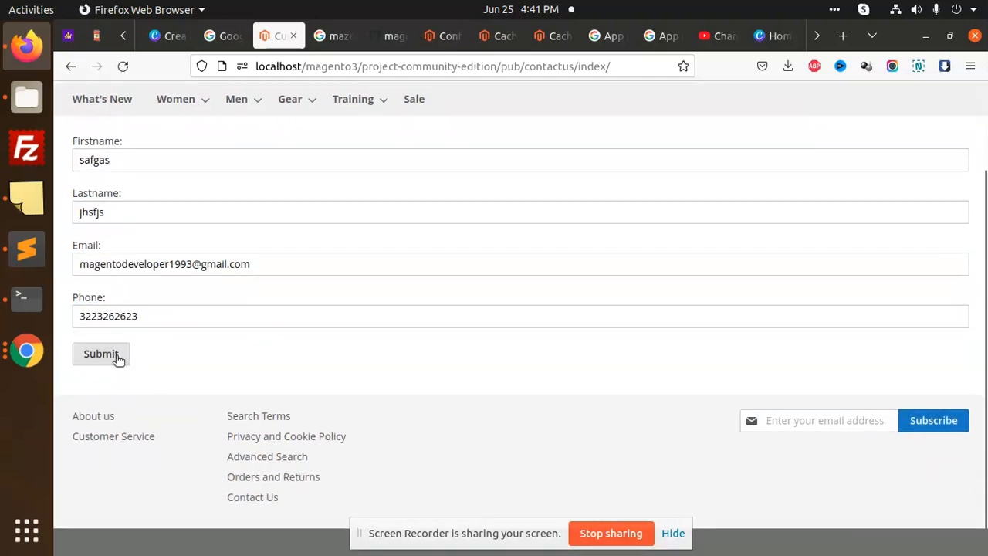
{"action": "left_click", "coordinate": [100, 353]}
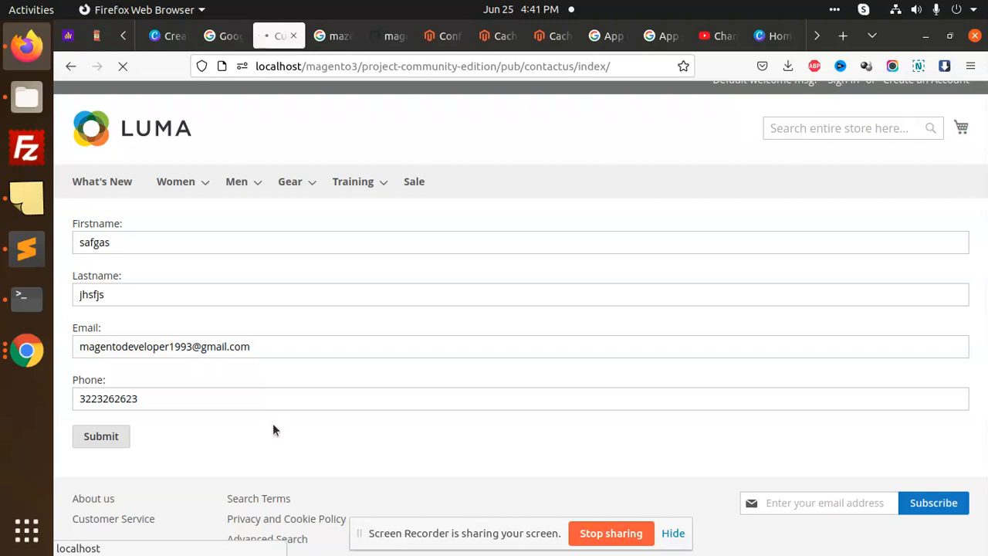
{"action": "left_click", "coordinate": [100, 435]}
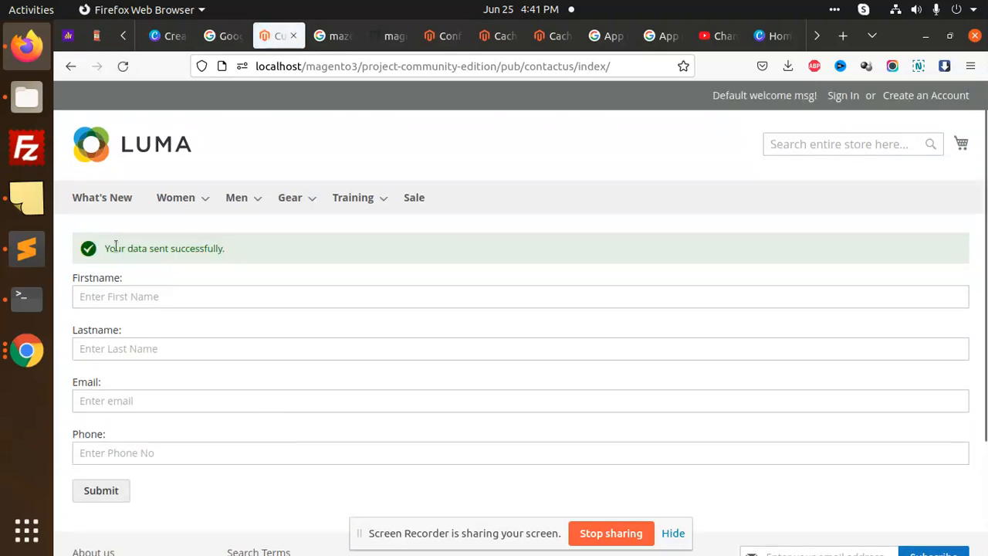
{"action": "mouse_move", "coordinate": [233, 256]}
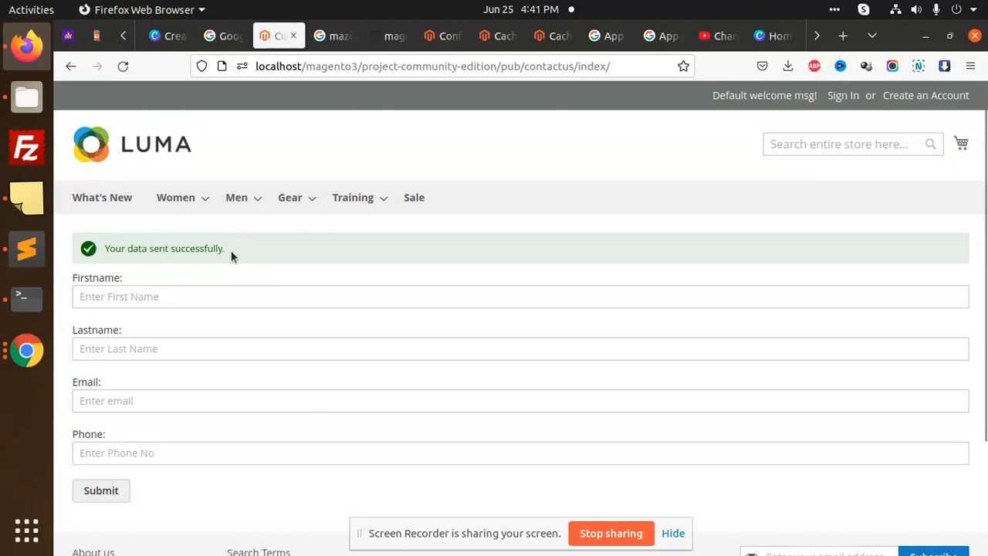
{"action": "mouse_move", "coordinate": [182, 261]}
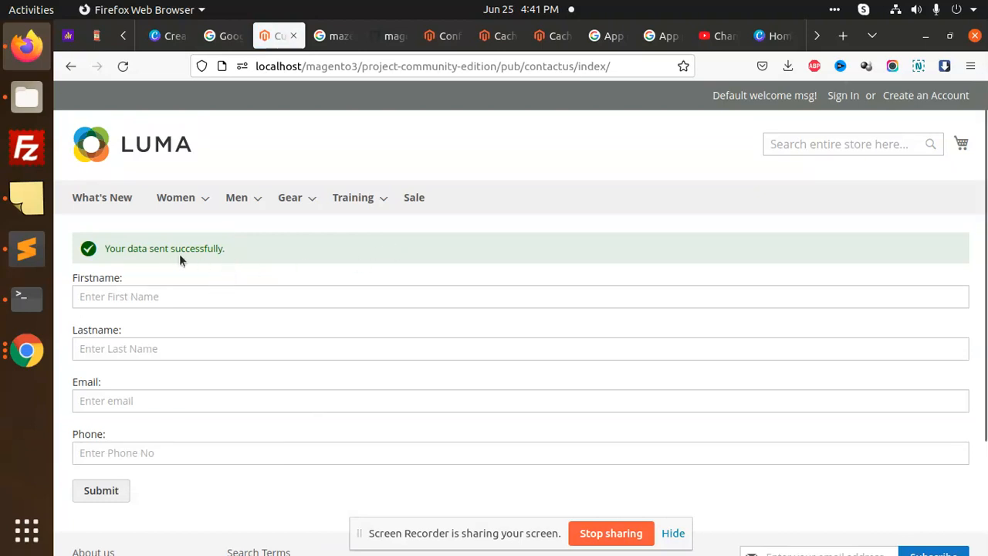
{"action": "mouse_move", "coordinate": [140, 261]}
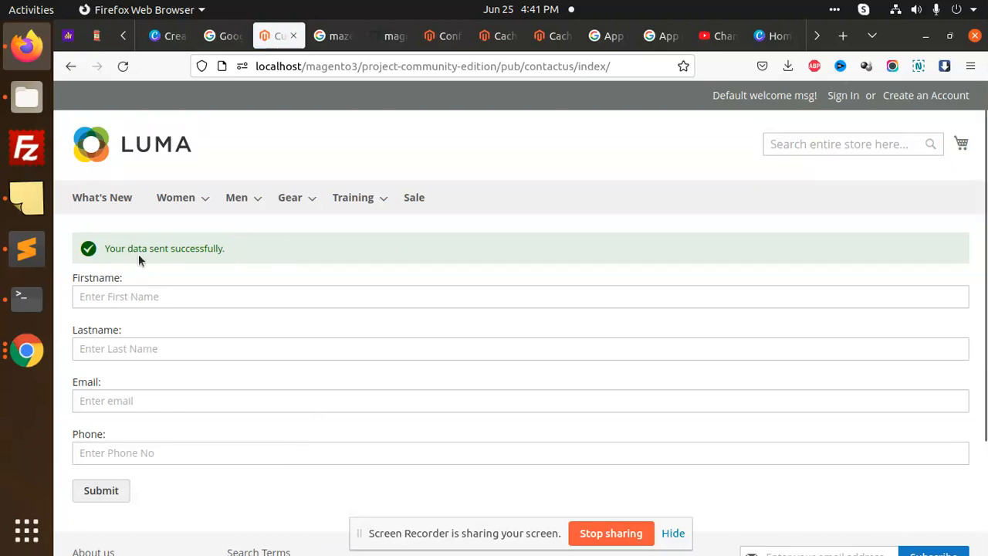
Step: Search 'mailinator' in a new tab and load the Mailinator home page from the results
{"action": "left_click", "coordinate": [842, 36]}
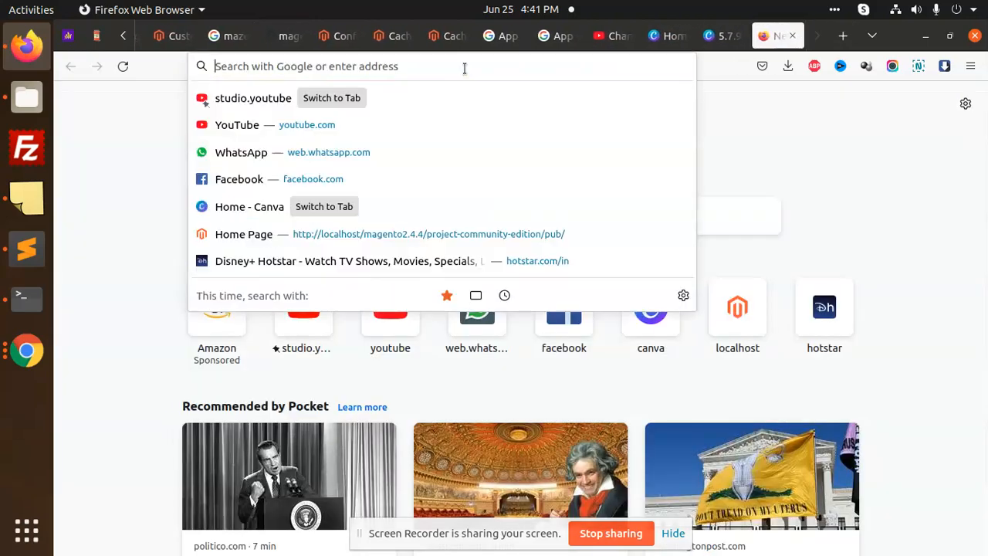
{"action": "type", "text": "mailibna"}
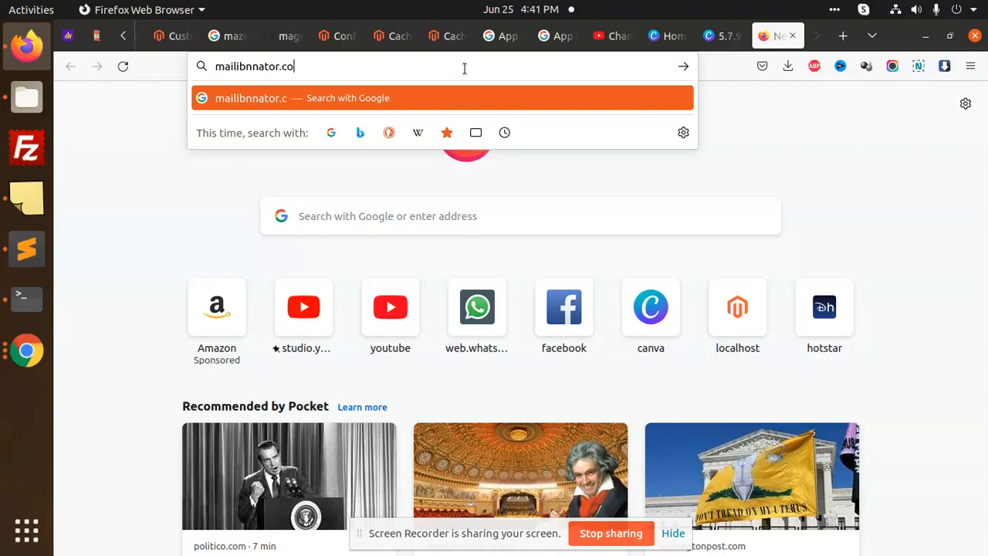
{"action": "type", "text": "man"}
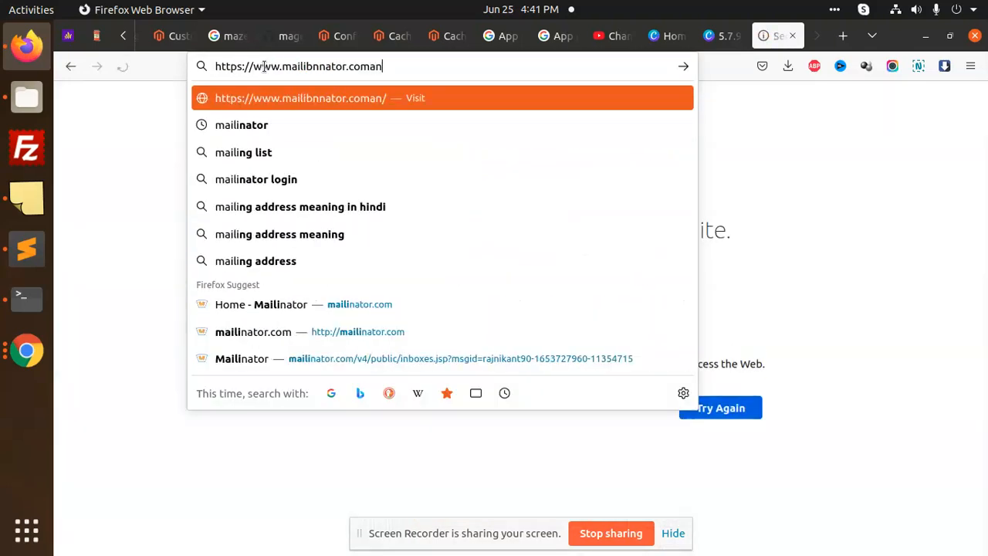
{"action": "type", "text": "tor"}
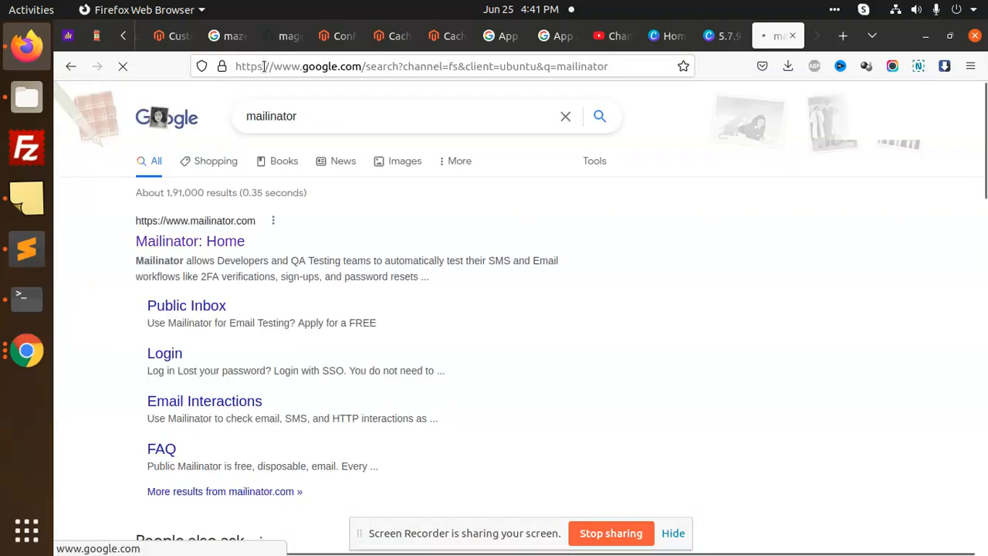
{"action": "left_click", "coordinate": [190, 241]}
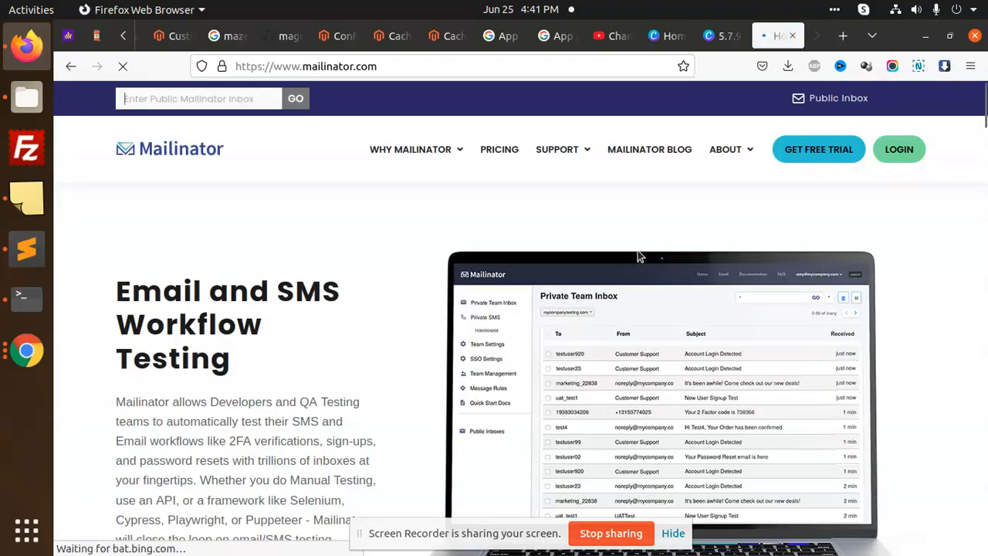
{"action": "left_click", "coordinate": [197, 98]}
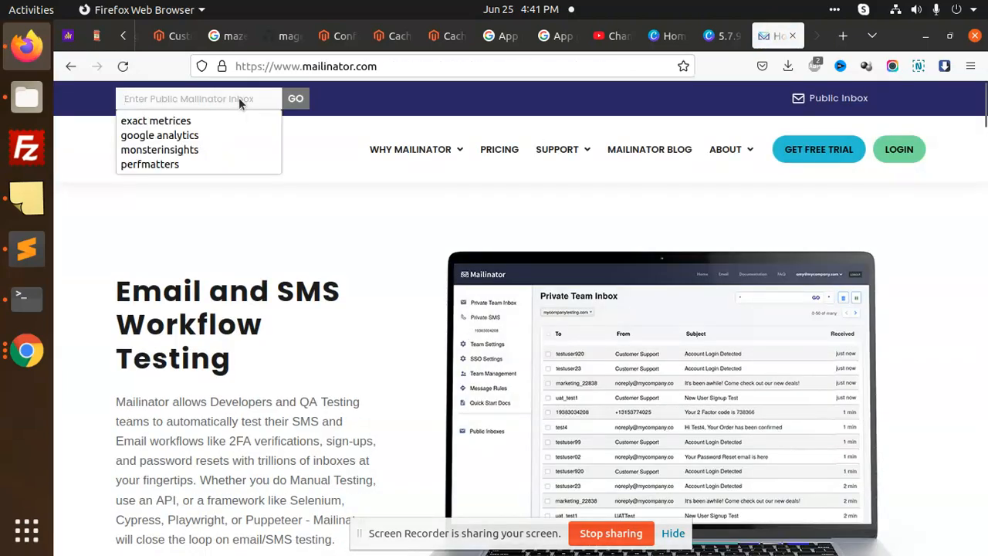
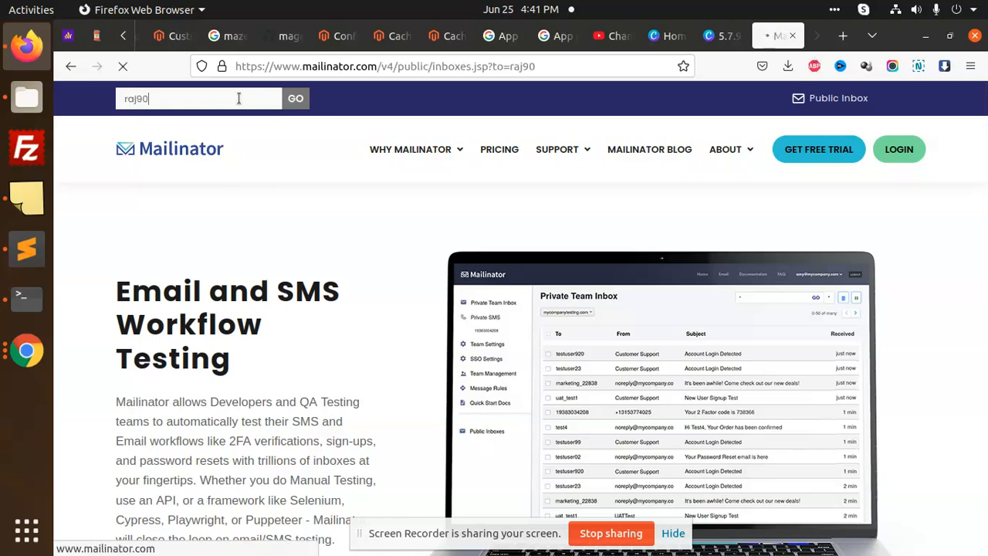
{"action": "left_click", "coordinate": [296, 98]}
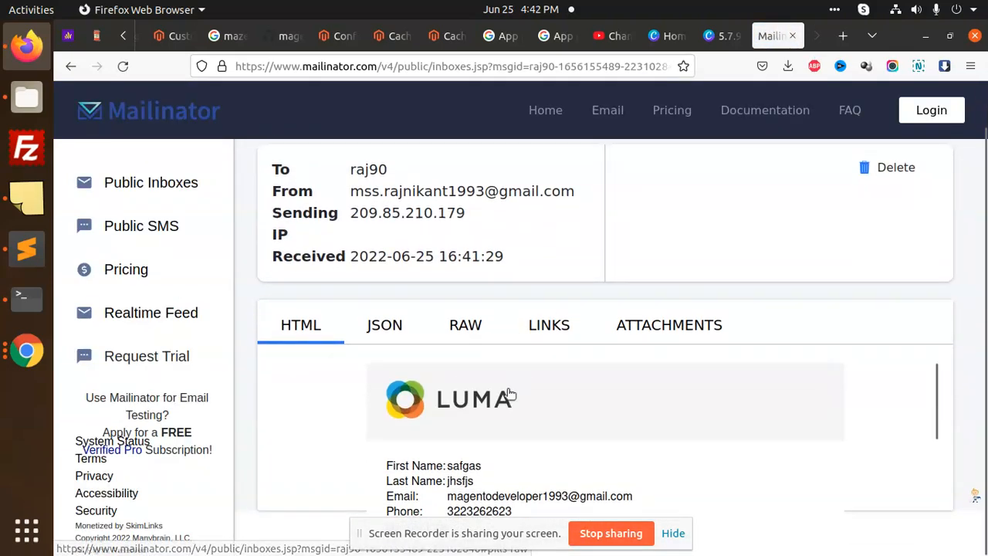
{"action": "scroll", "scroll_direction": "down", "scroll_amount": 3}
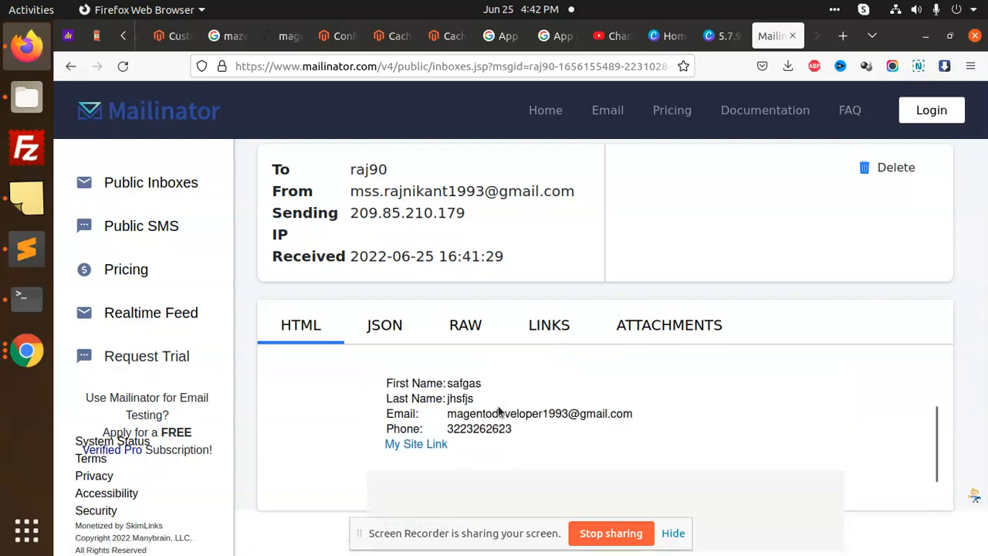
{"action": "scroll", "scroll_direction": "down", "scroll_amount": 3}
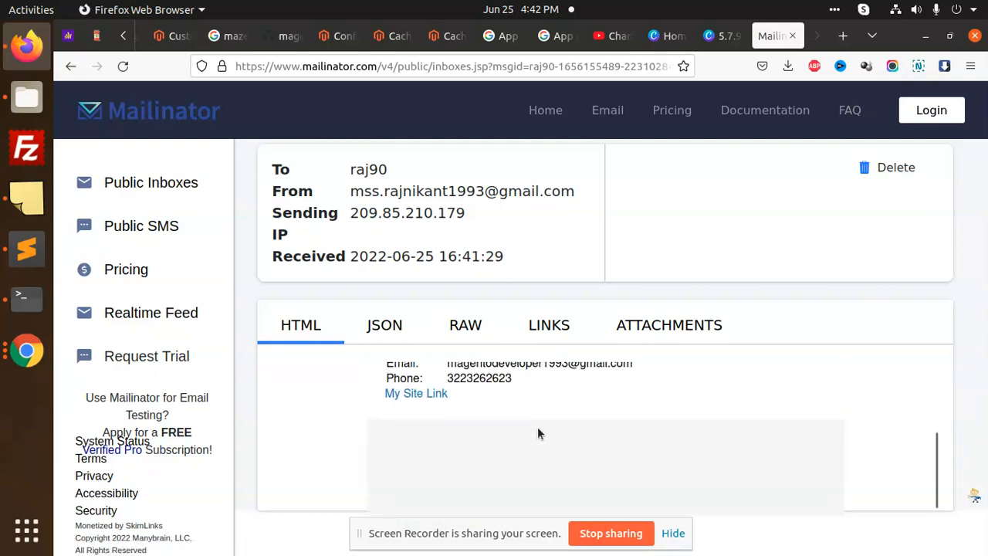
{"action": "scroll", "scroll_direction": "up", "scroll_amount": 3}
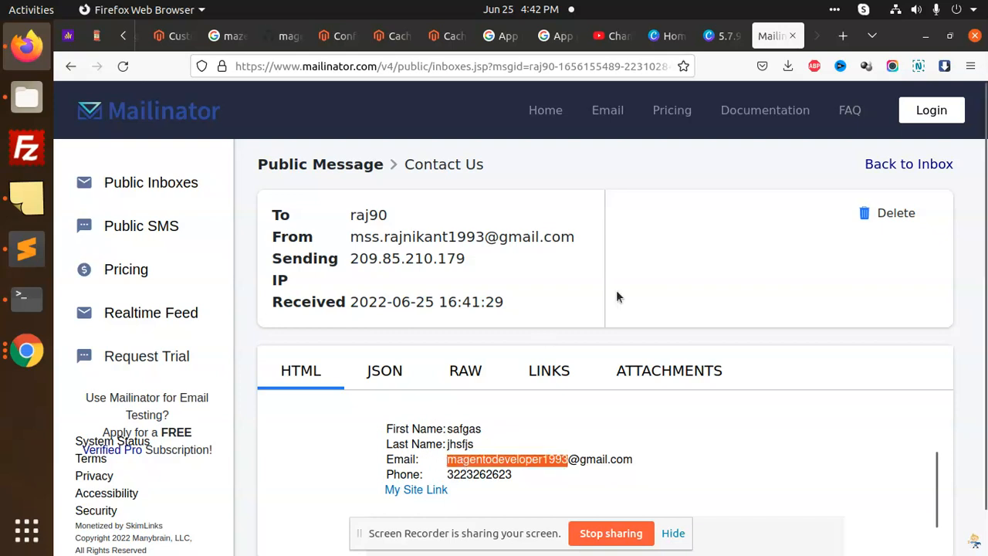
{"action": "mouse_move", "coordinate": [747, 247]}
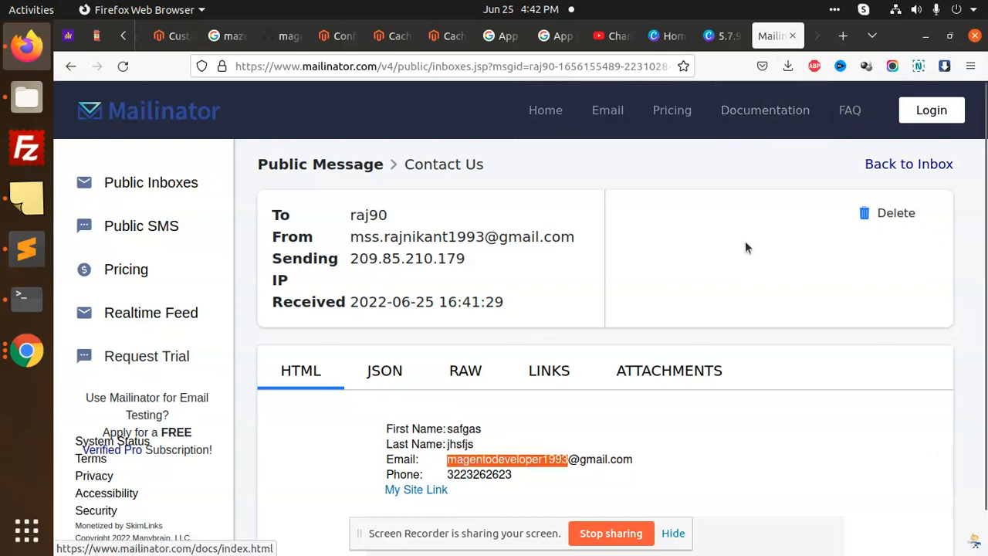
{"action": "left_click", "coordinate": [908, 163]}
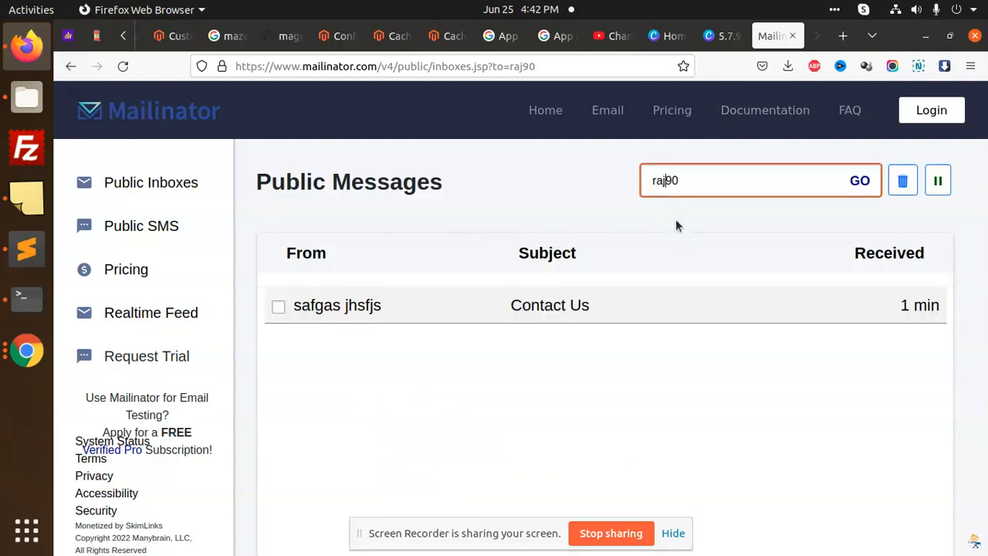
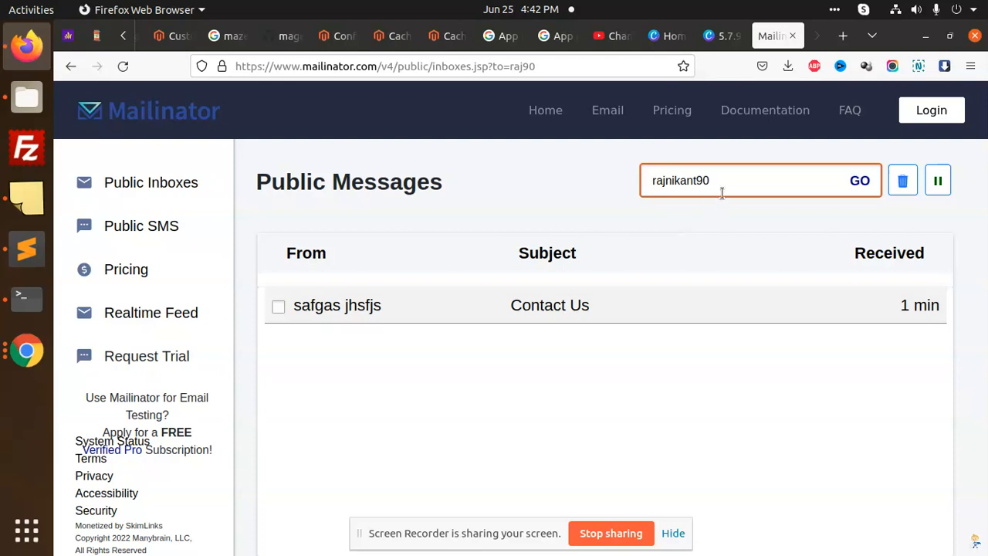
{"action": "left_click", "coordinate": [858, 179]}
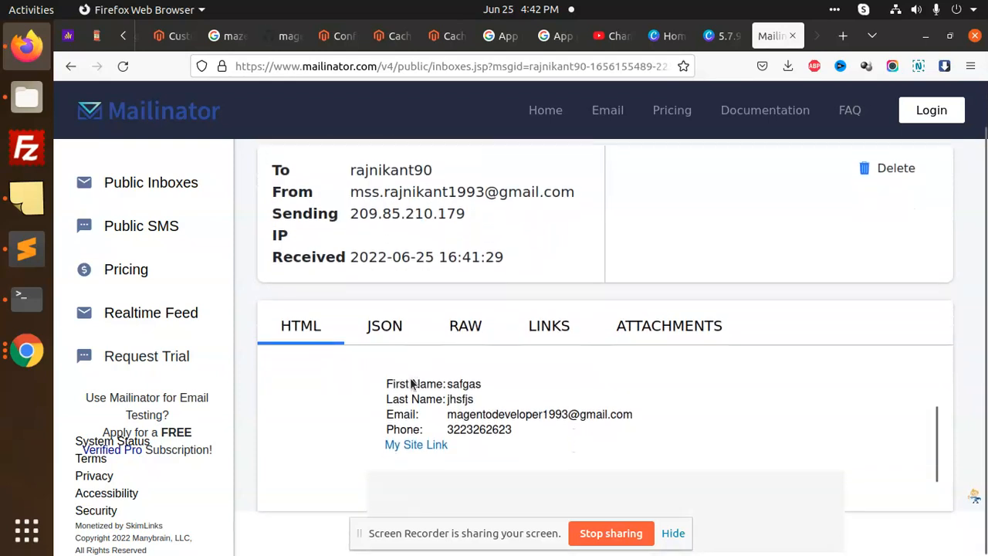
{"action": "scroll", "scroll_direction": "up", "scroll_amount": 3}
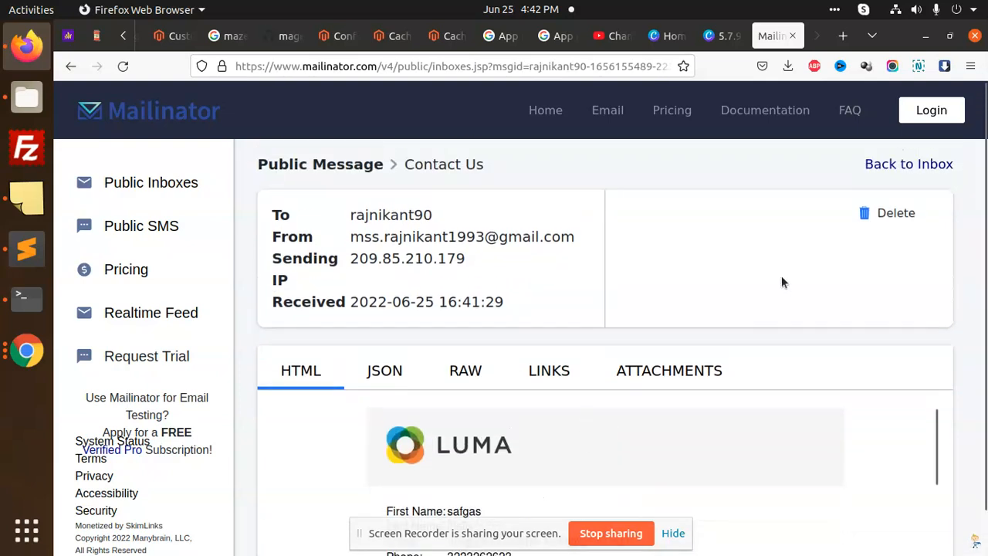
{"action": "left_click", "coordinate": [908, 164]}
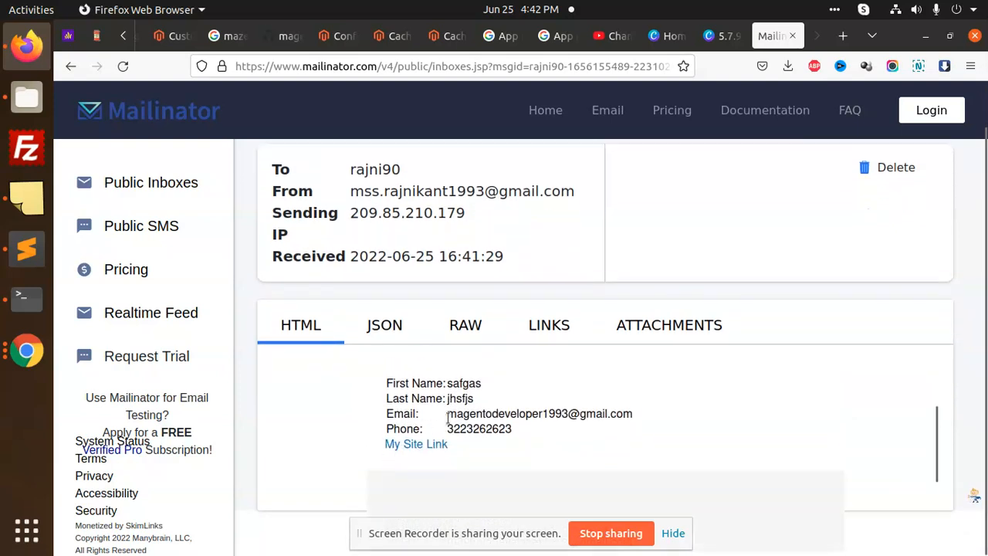
{"action": "scroll", "scroll_direction": "up", "scroll_amount": 3}
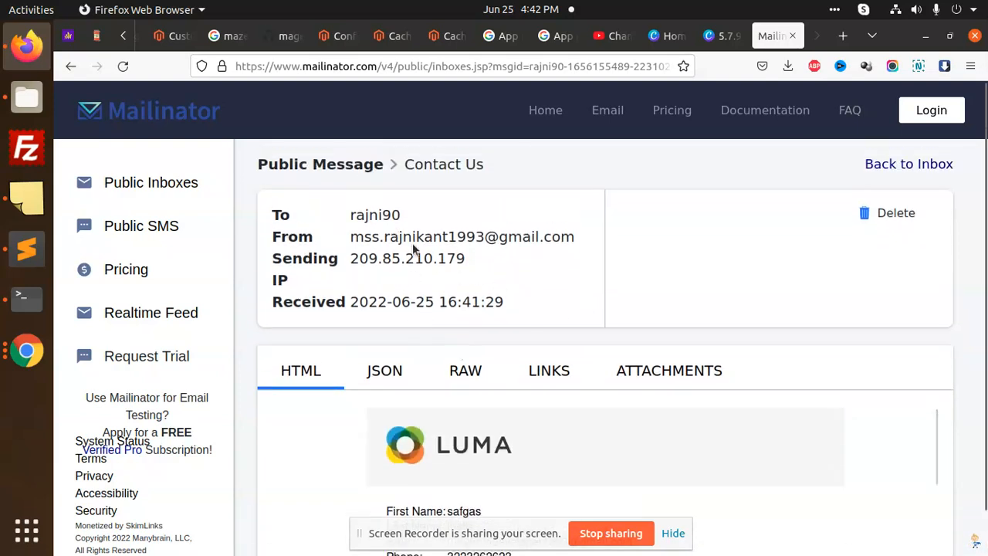
{"action": "mouse_move", "coordinate": [633, 361]}
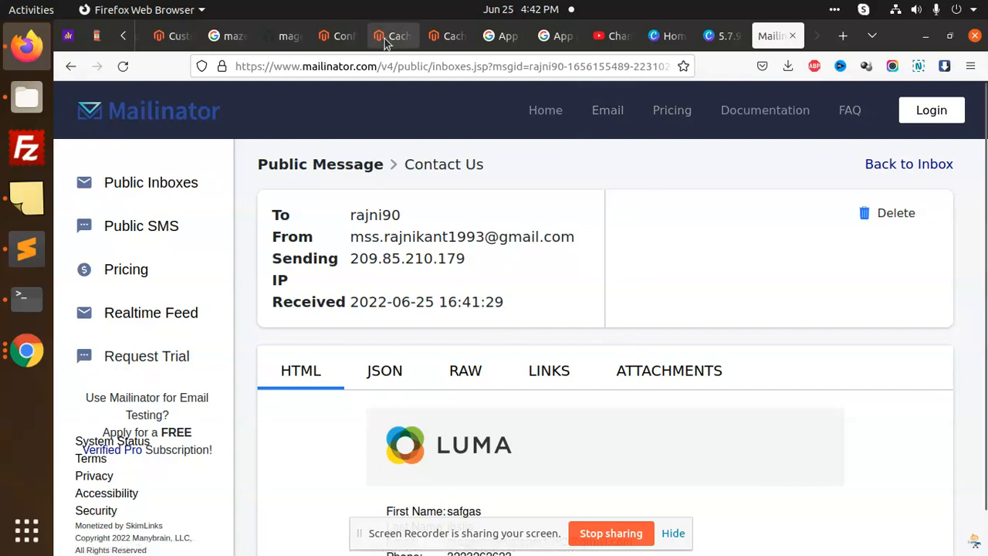
Step: Switch back to the admin tab showing the saved Contact Section configuration
{"action": "left_click", "coordinate": [336, 35]}
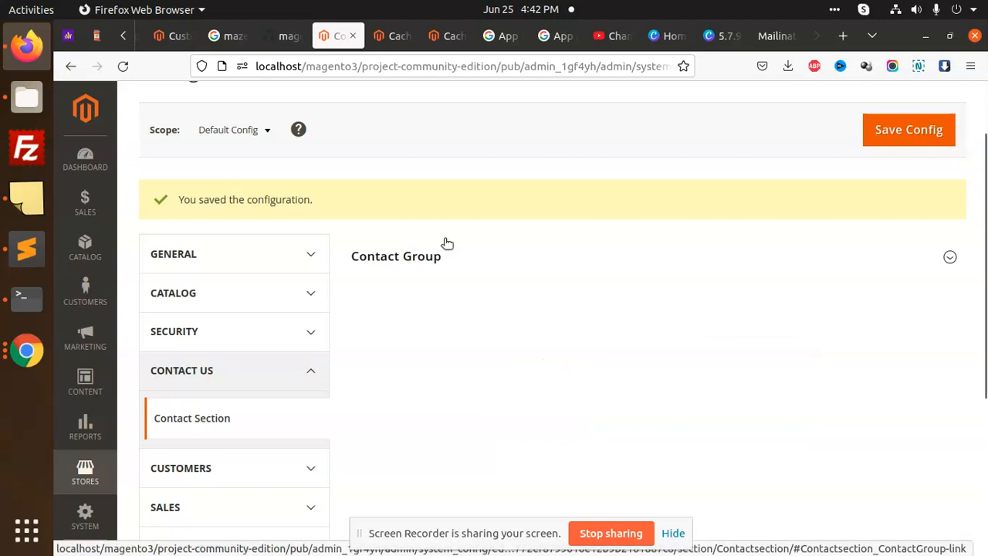
{"action": "mouse_move", "coordinate": [475, 320]}
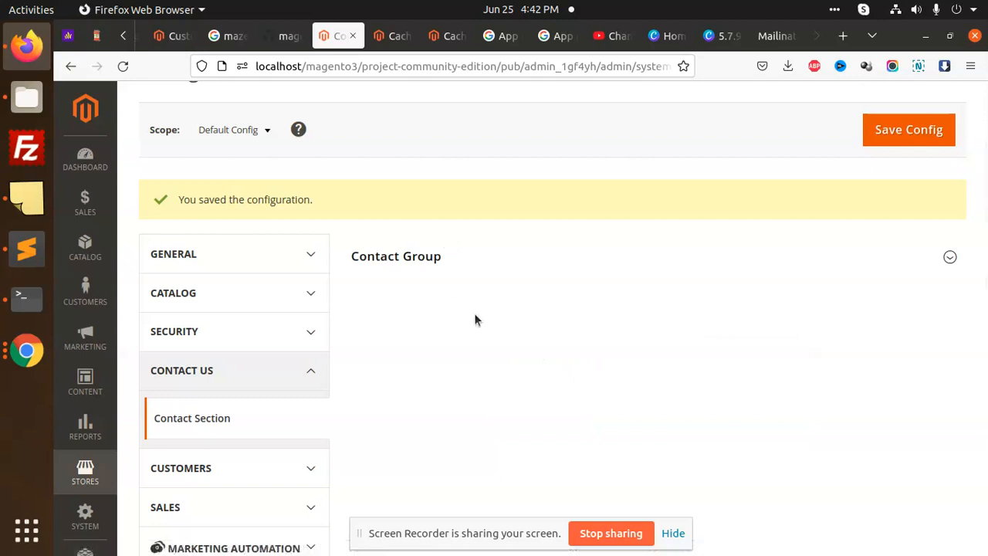
{"action": "mouse_move", "coordinate": [660, 364]}
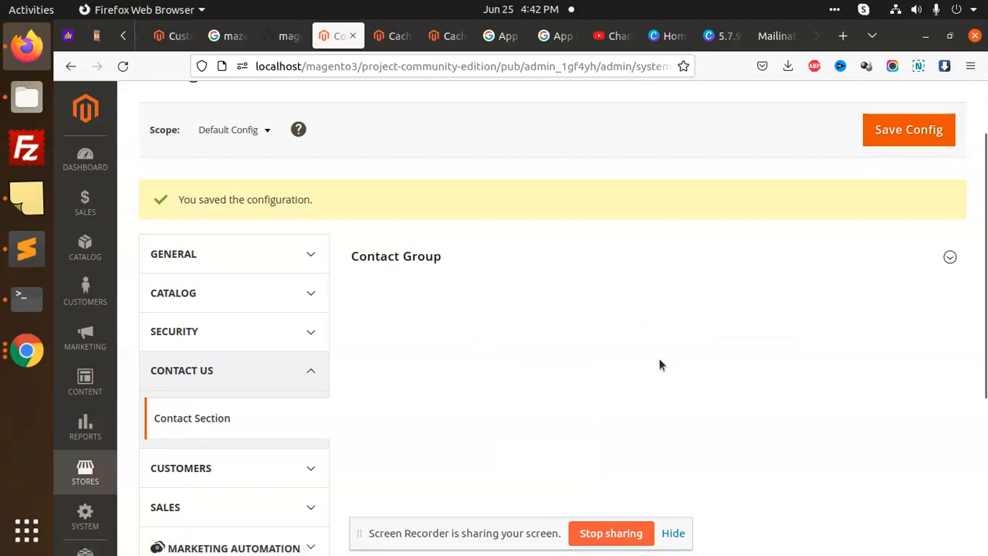
{"action": "mouse_move", "coordinate": [656, 353]}
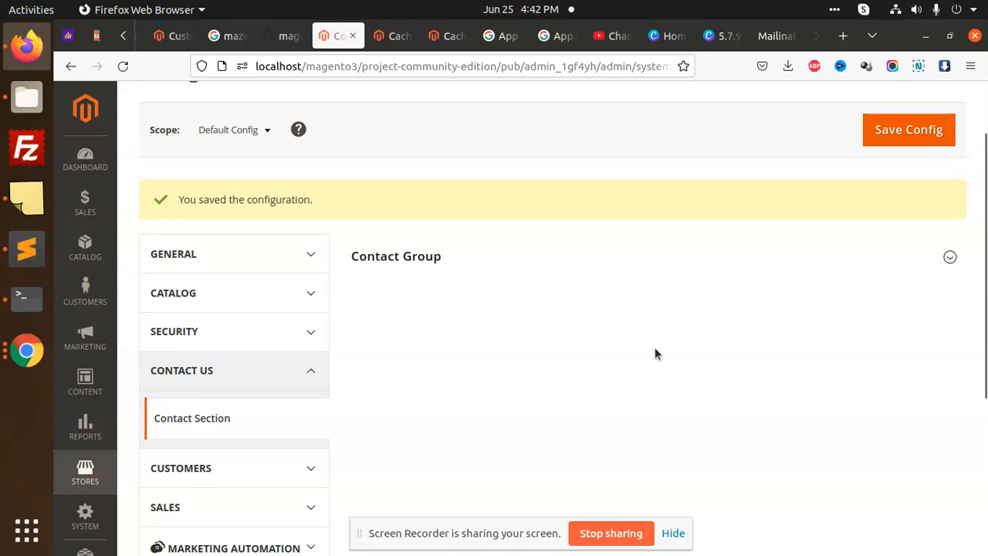
{"action": "mouse_move", "coordinate": [645, 349]}
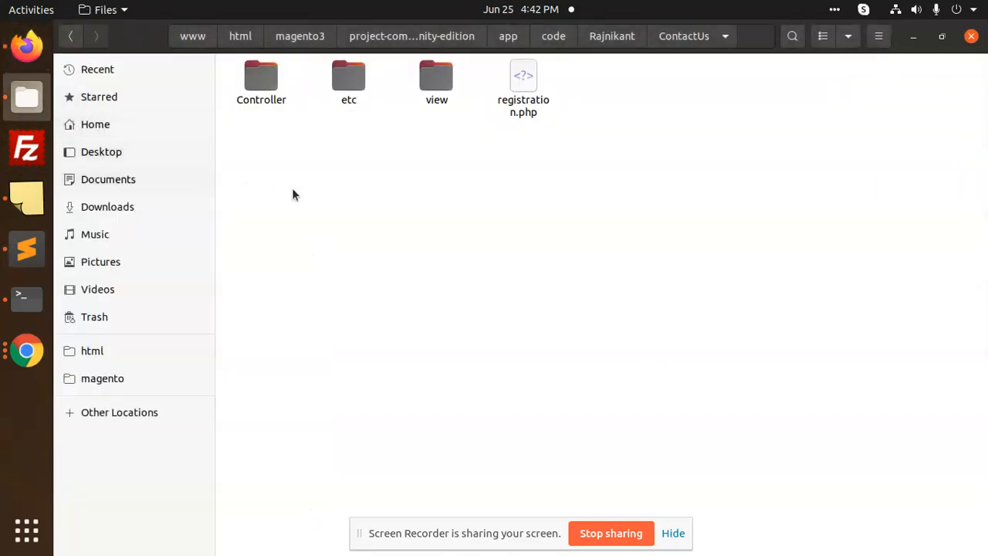
Step: Select registration.php in the ContactUs module folder and open it in Sublime Text
{"action": "left_click", "coordinate": [348, 84]}
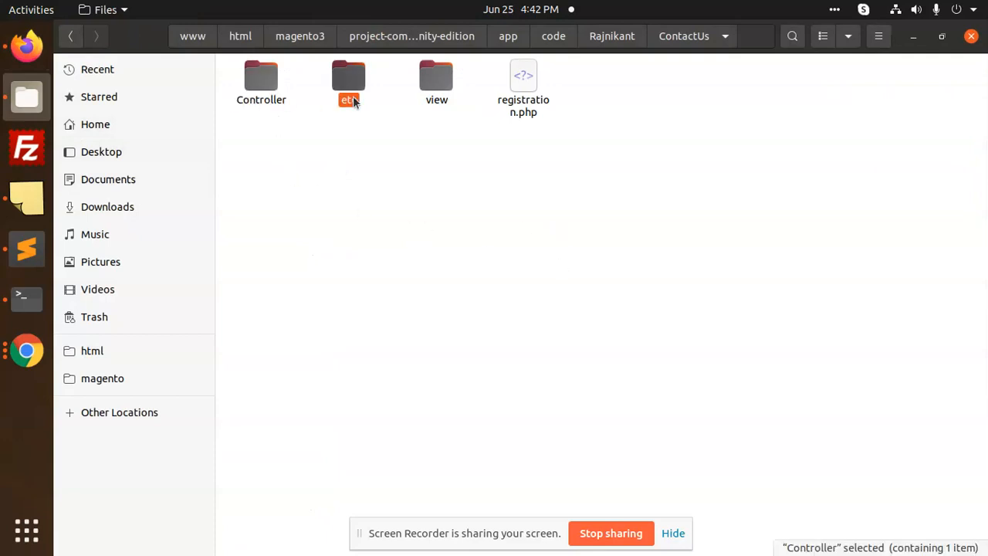
{"action": "left_click", "coordinate": [523, 84]}
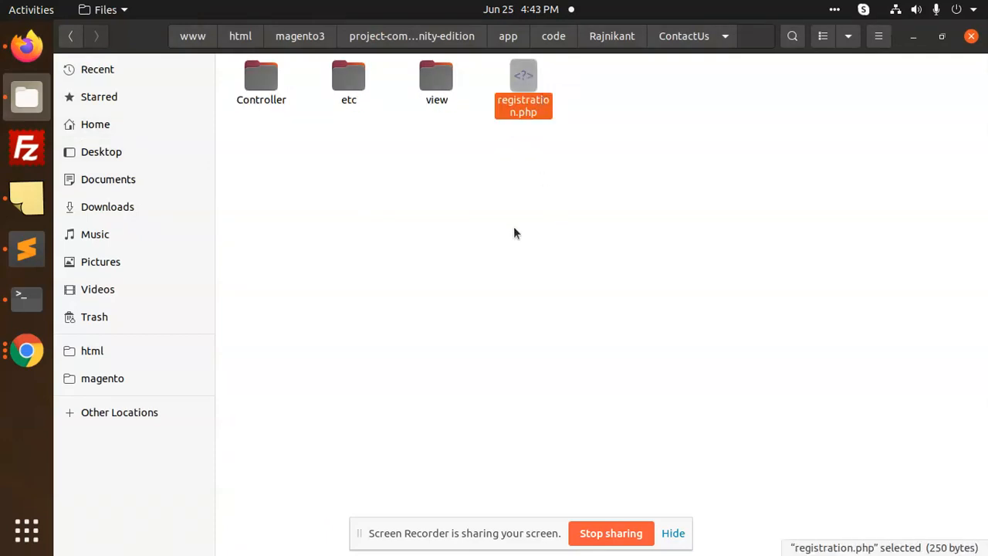
{"action": "double_click", "coordinate": [261, 74]}
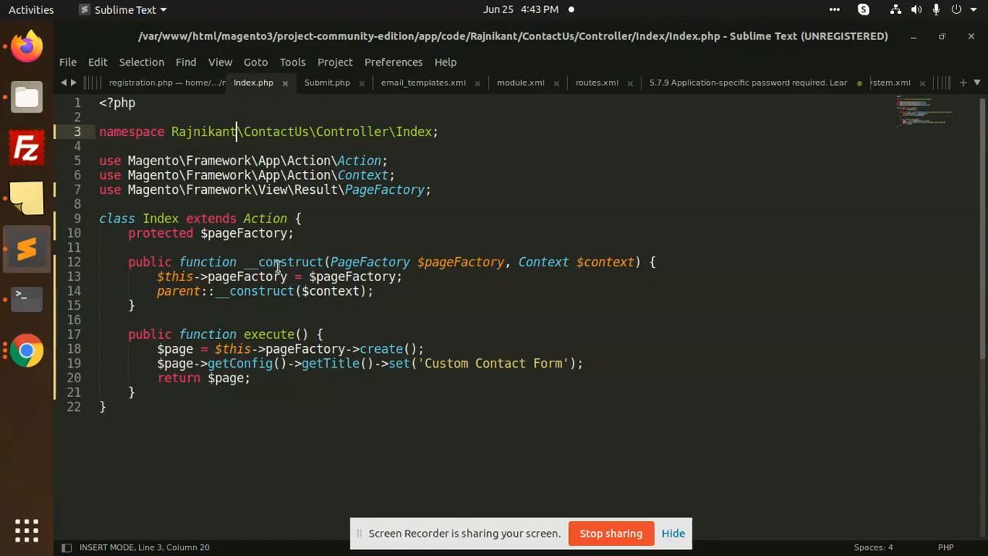
Step: Scroll Submit.php to the email transport block and highlight the send_email_custom_template identifier
{"action": "left_click", "coordinate": [531, 362]}
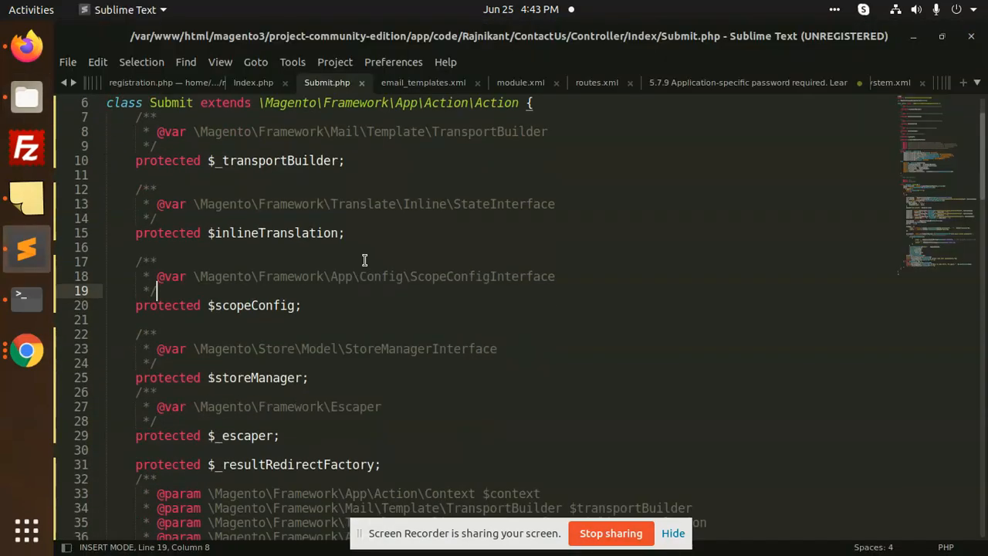
{"action": "scroll", "scroll_direction": "down", "scroll_amount": 3}
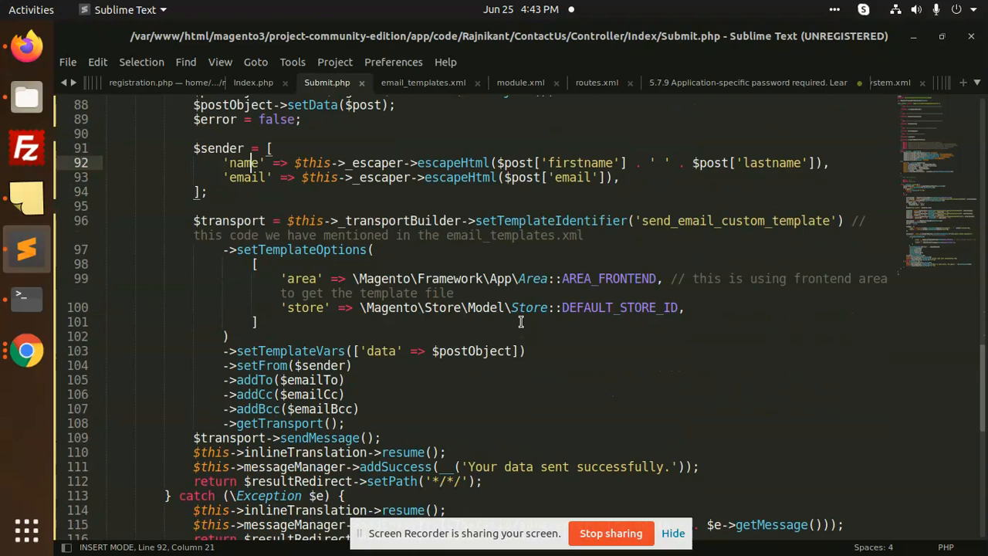
{"action": "scroll", "scroll_direction": "down", "scroll_amount": 3}
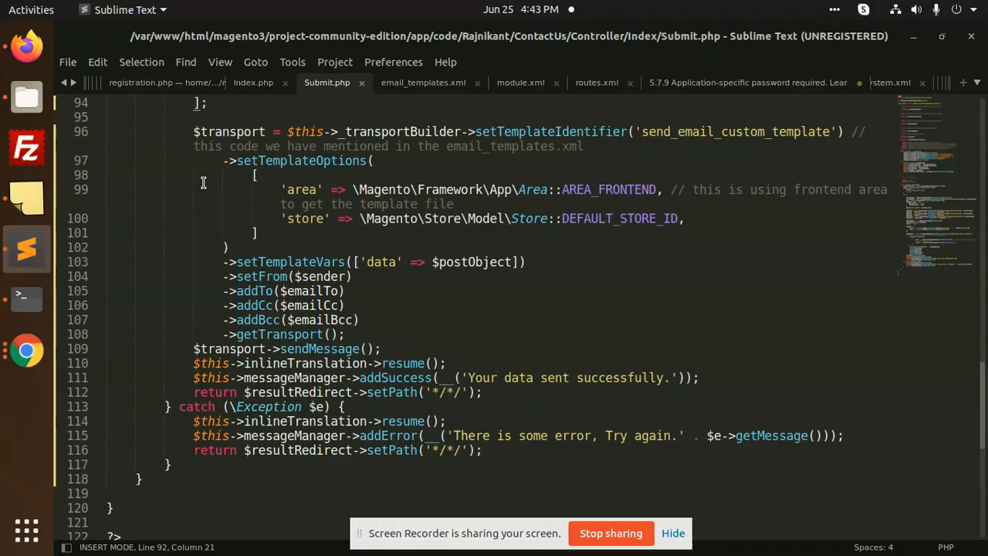
{"action": "left_click_drag", "start_coordinate": [401, 146], "coordinate": [376, 349]}
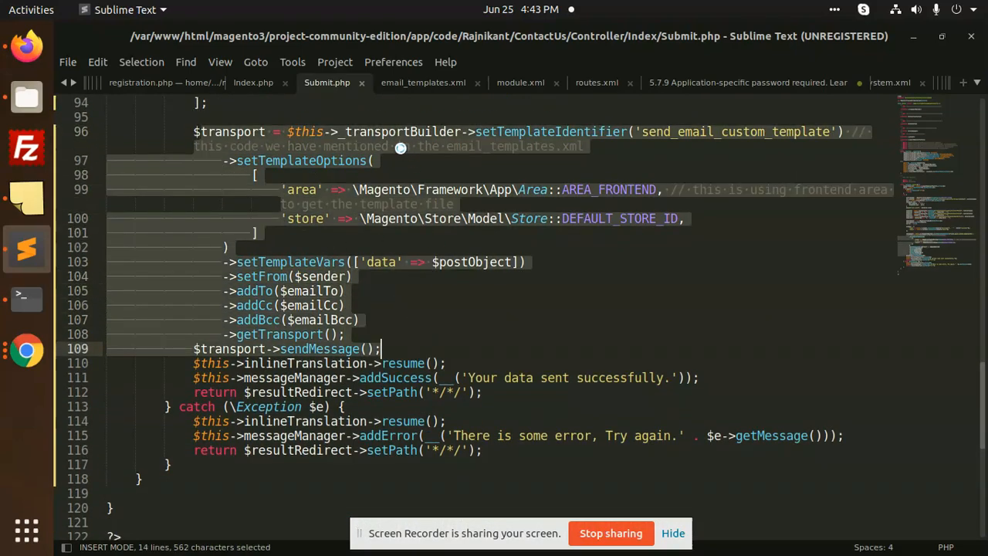
{"action": "left_click", "coordinate": [333, 319]}
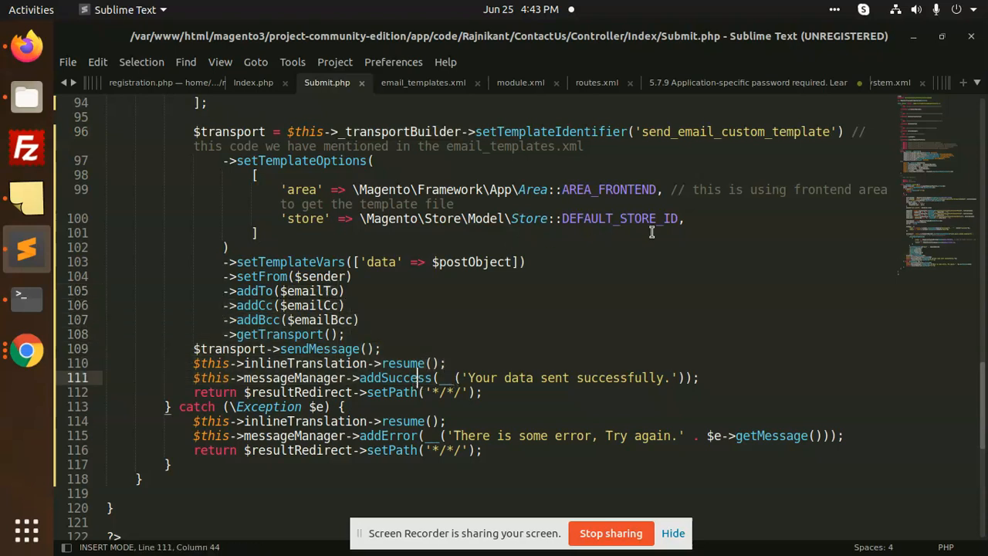
{"action": "mouse_move", "coordinate": [676, 124]}
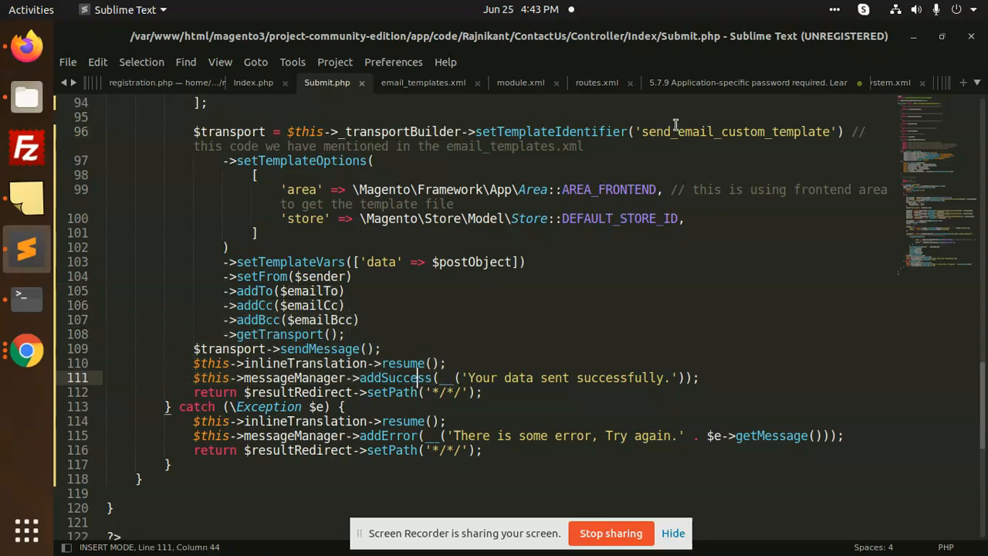
{"action": "double_click", "coordinate": [733, 131]}
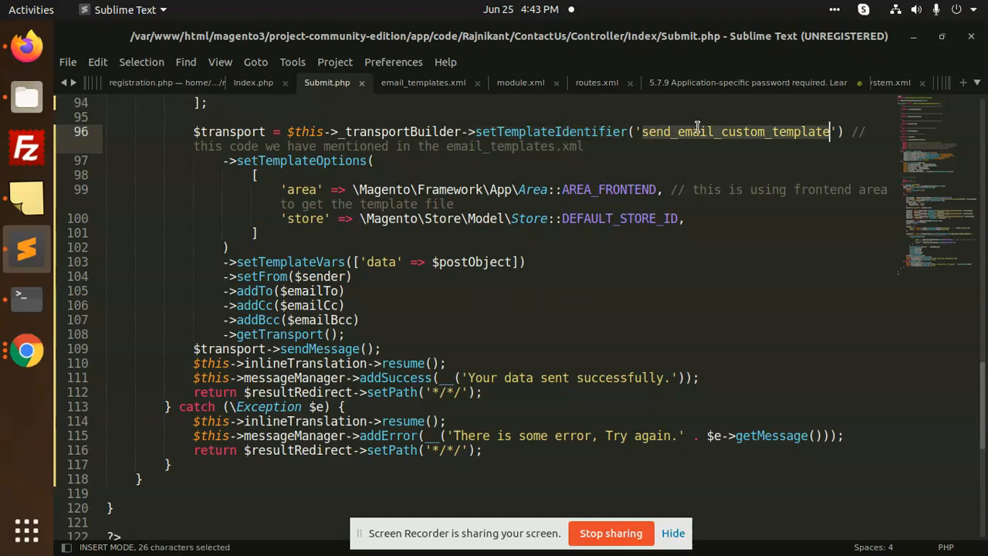
{"action": "mouse_move", "coordinate": [485, 327]}
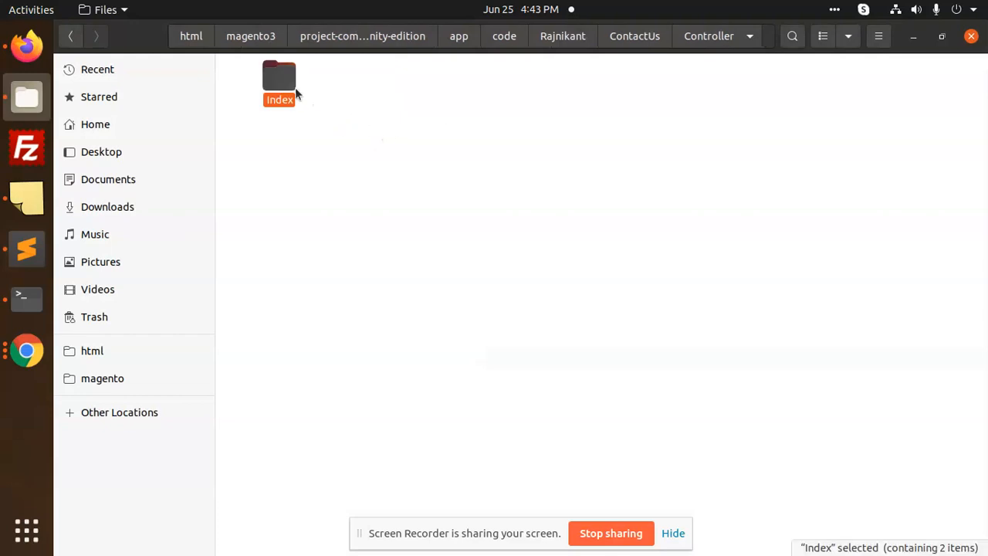
Step: Open the module's etc/email_templates.xml in Sublime Text for review
{"action": "double_click", "coordinate": [278, 80]}
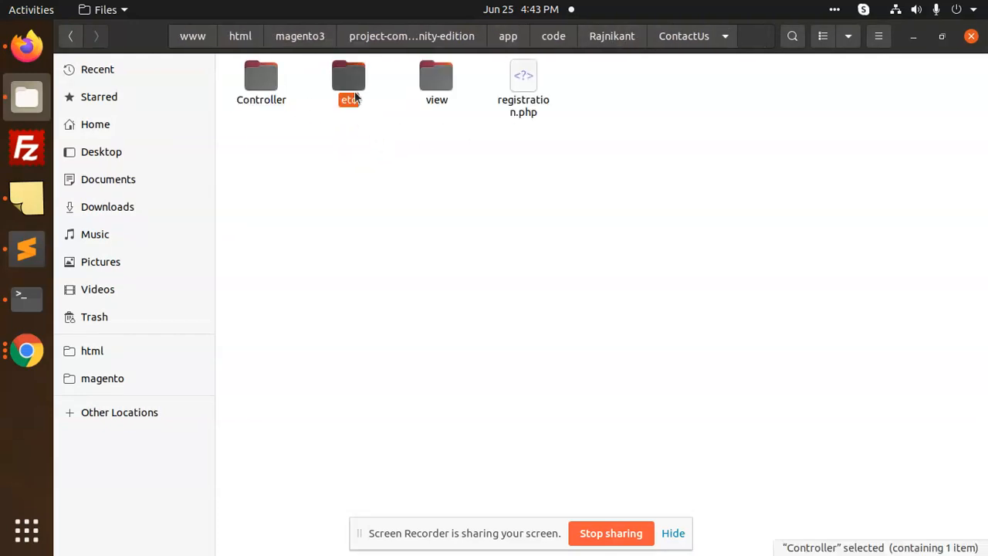
{"action": "double_click", "coordinate": [348, 83]}
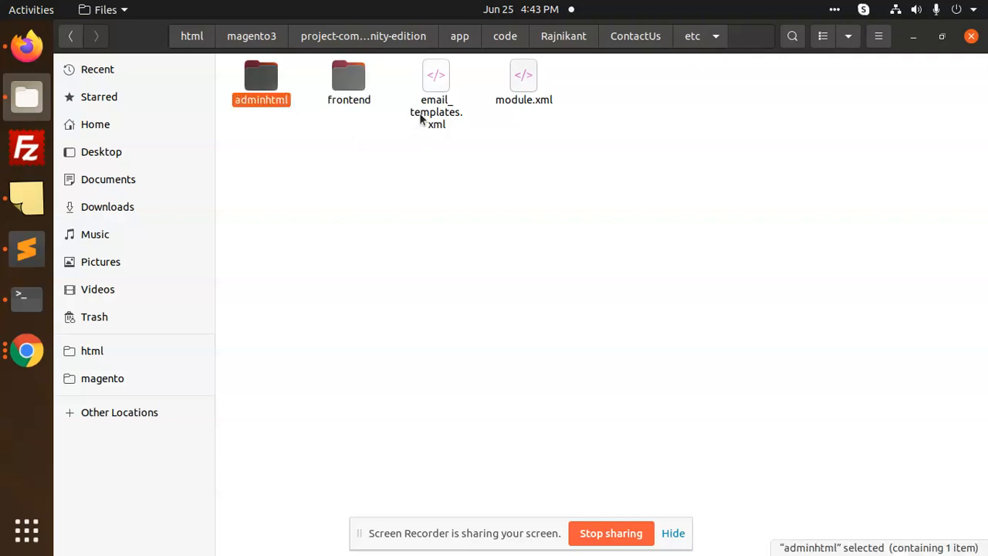
{"action": "right_click", "coordinate": [435, 84]}
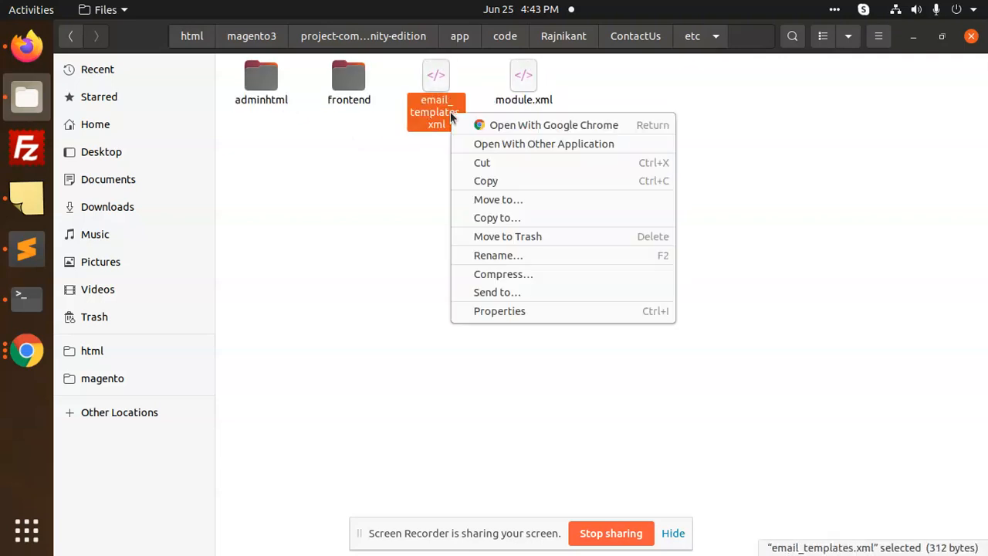
{"action": "left_click", "coordinate": [553, 123]}
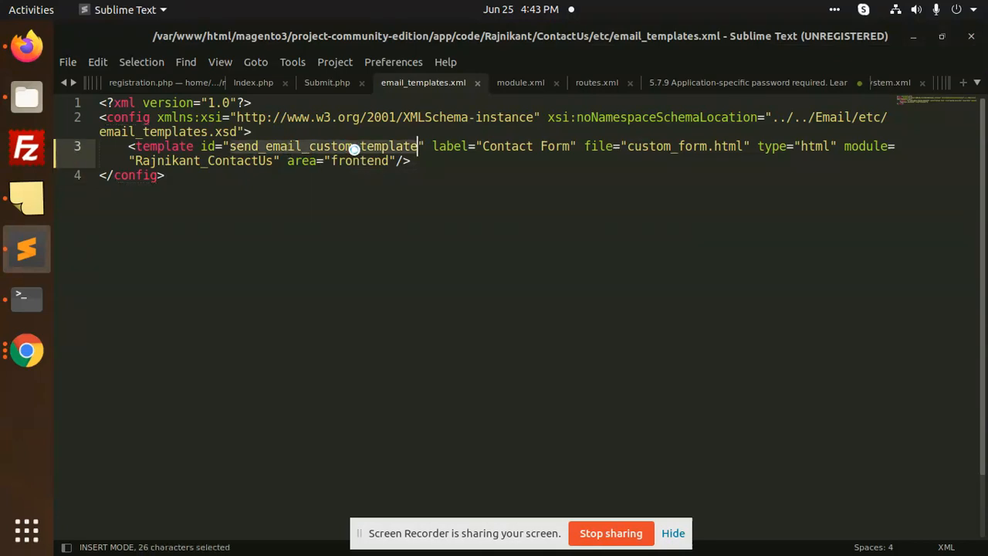
Step: Open frontend/routes.xml in Sublime Text and check the module name in the route
{"action": "left_click", "coordinate": [654, 145]}
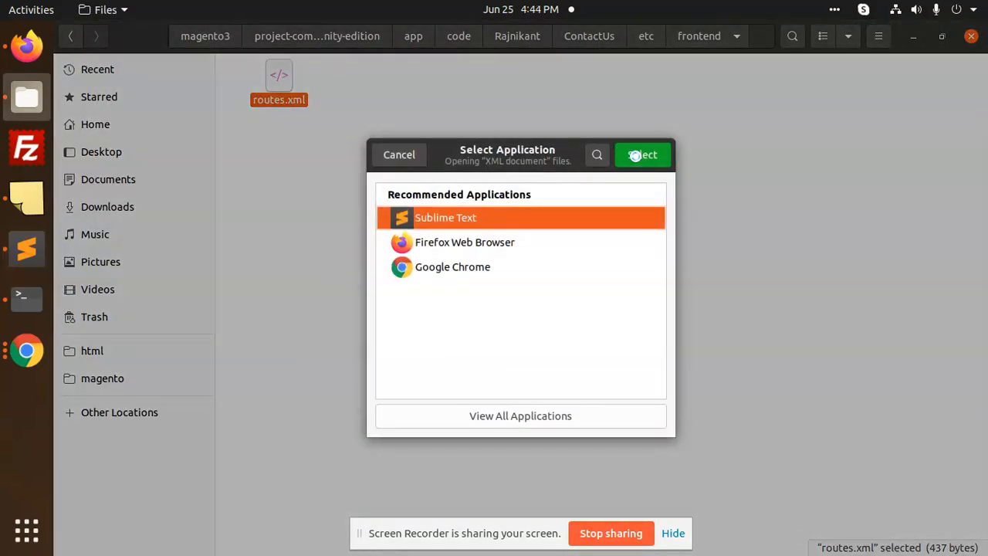
{"action": "left_click", "coordinate": [642, 154]}
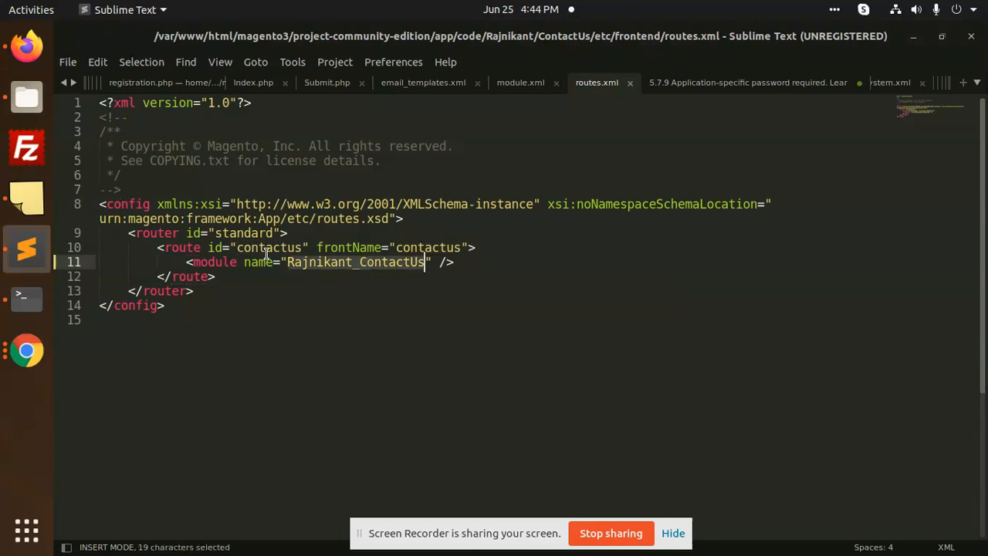
{"action": "double_click", "coordinate": [268, 247]}
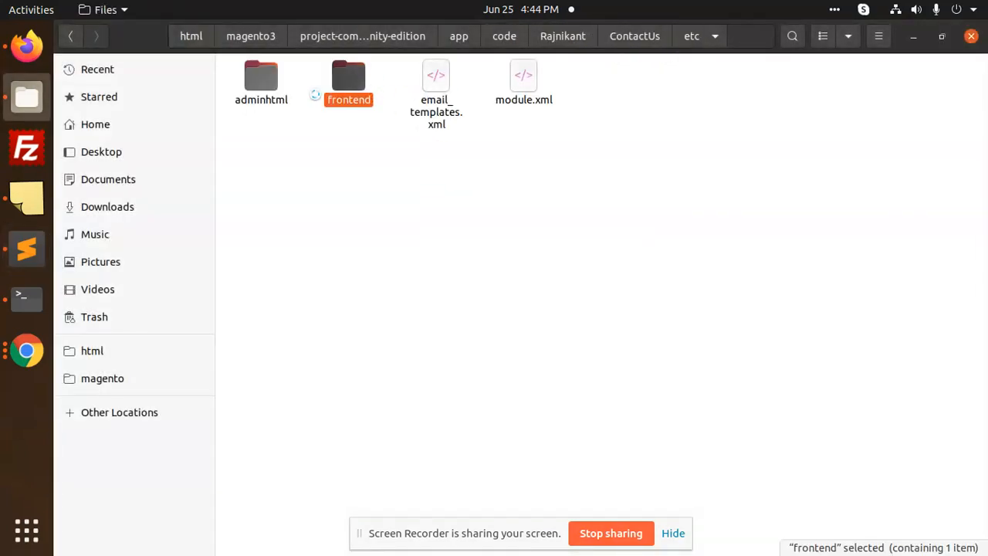
Step: Open adminhtml/system.xml in Sublime Text and look through its configuration fields
{"action": "double_click", "coordinate": [261, 83]}
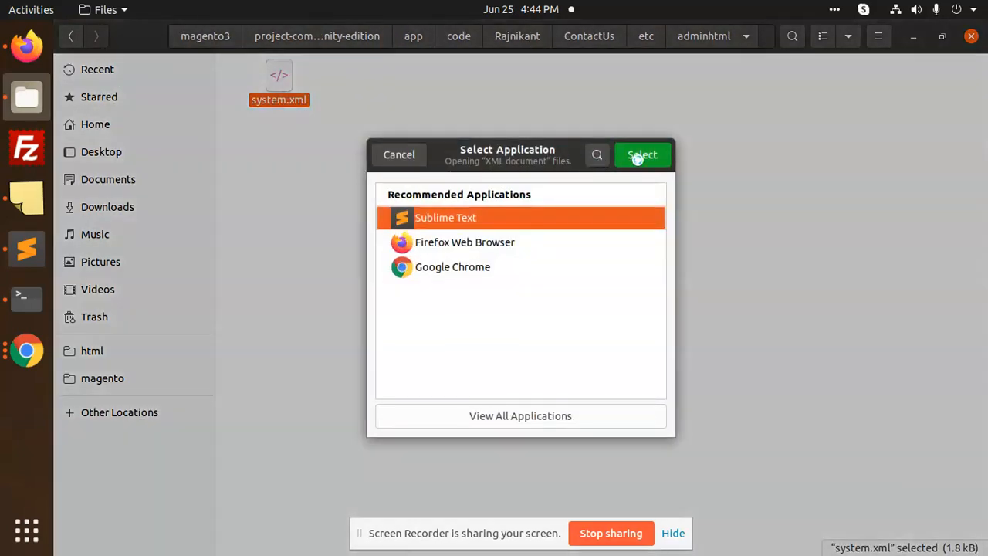
{"action": "left_click", "coordinate": [642, 155]}
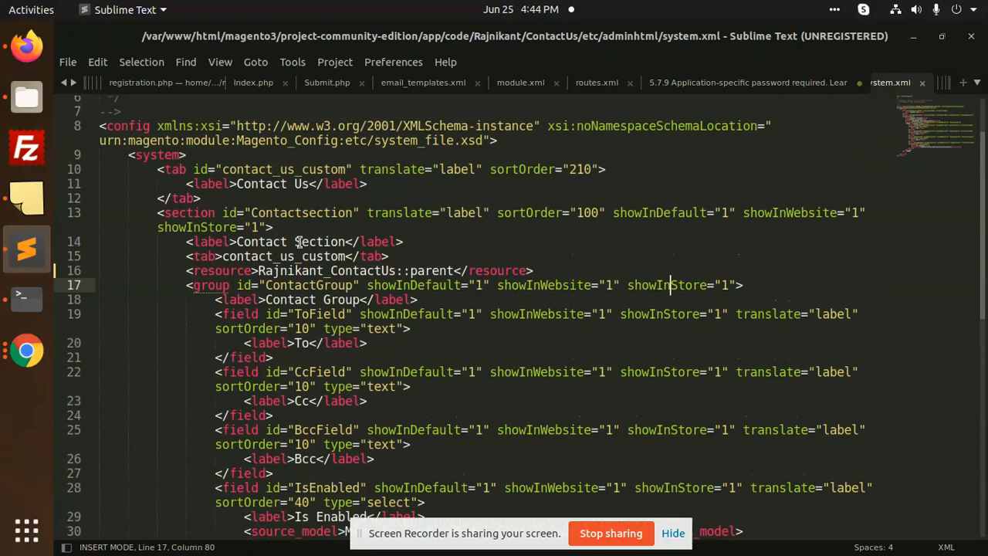
{"action": "scroll", "scroll_direction": "down", "scroll_amount": 3}
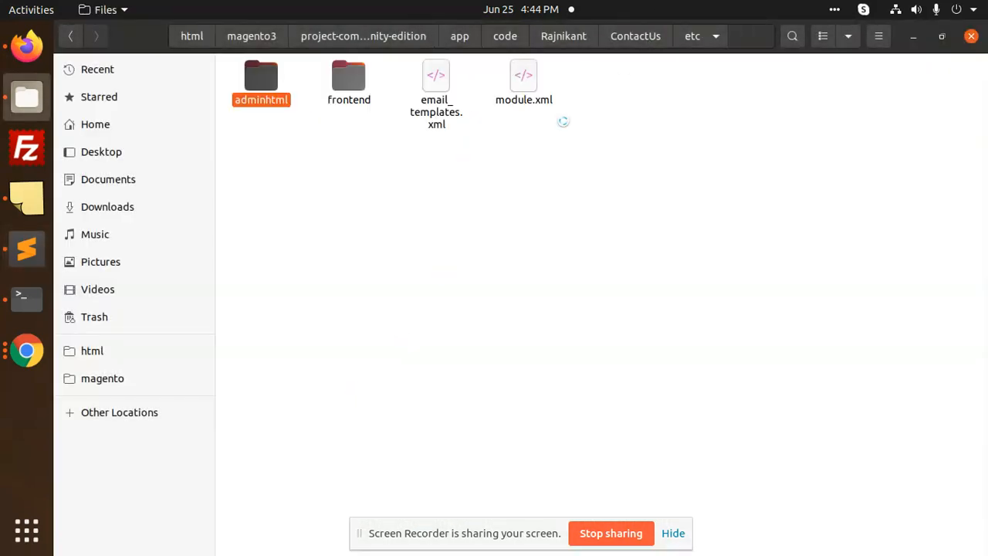
Step: Navigate to ContactUs/view/frontend and open the customform.phtml form template in Sublime Text
{"action": "left_click", "coordinate": [260, 85]}
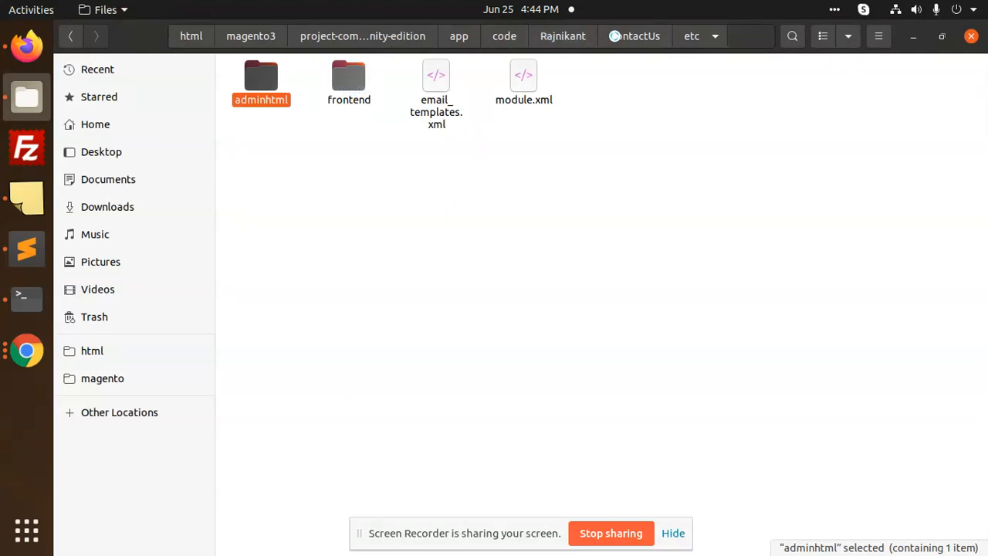
{"action": "double_click", "coordinate": [261, 80]}
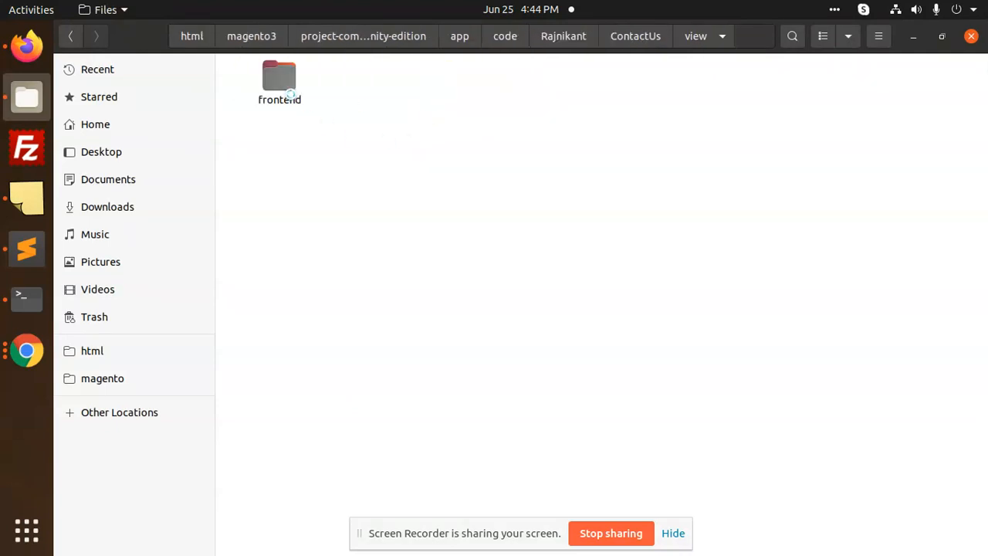
{"action": "double_click", "coordinate": [277, 76]}
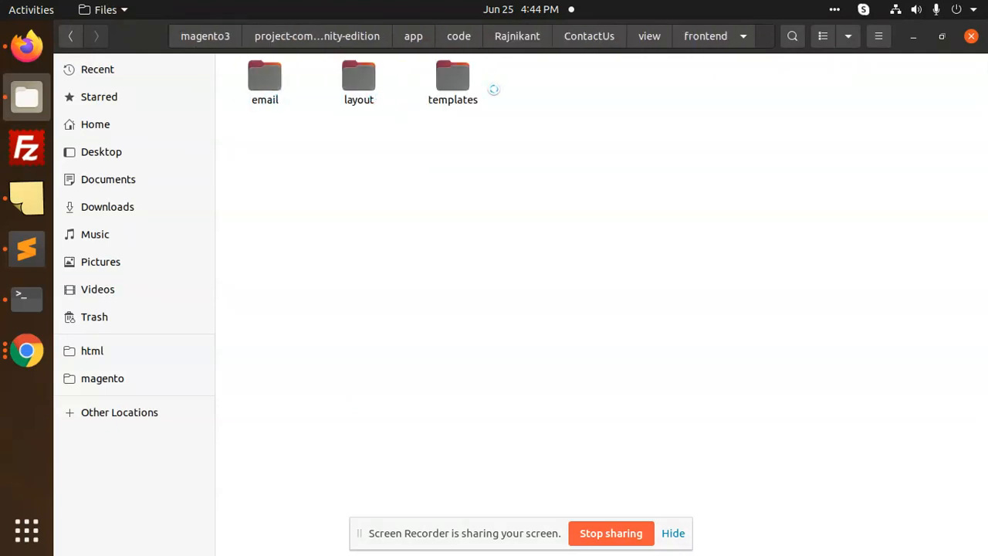
{"action": "right_click", "coordinate": [278, 85]}
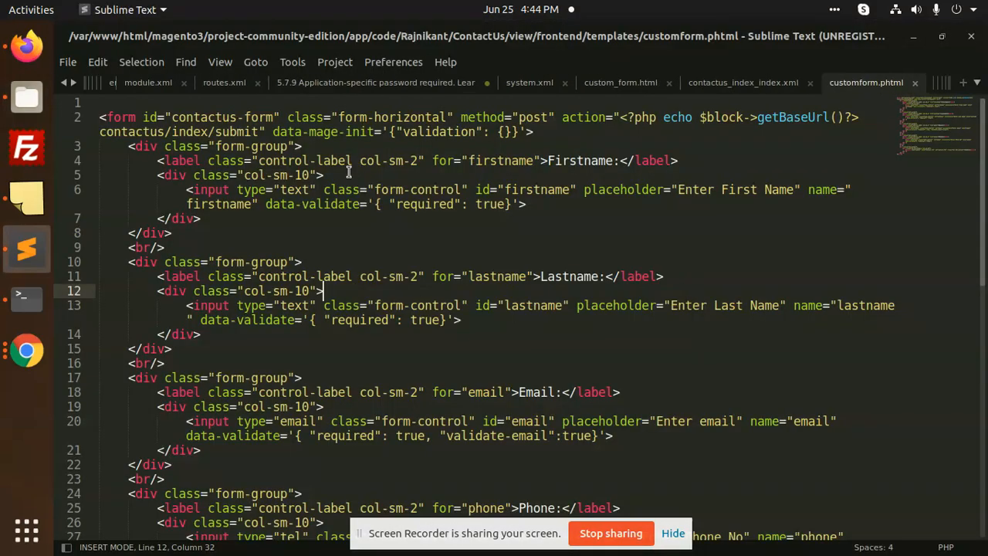
{"action": "scroll", "scroll_direction": "down", "scroll_amount": 3}
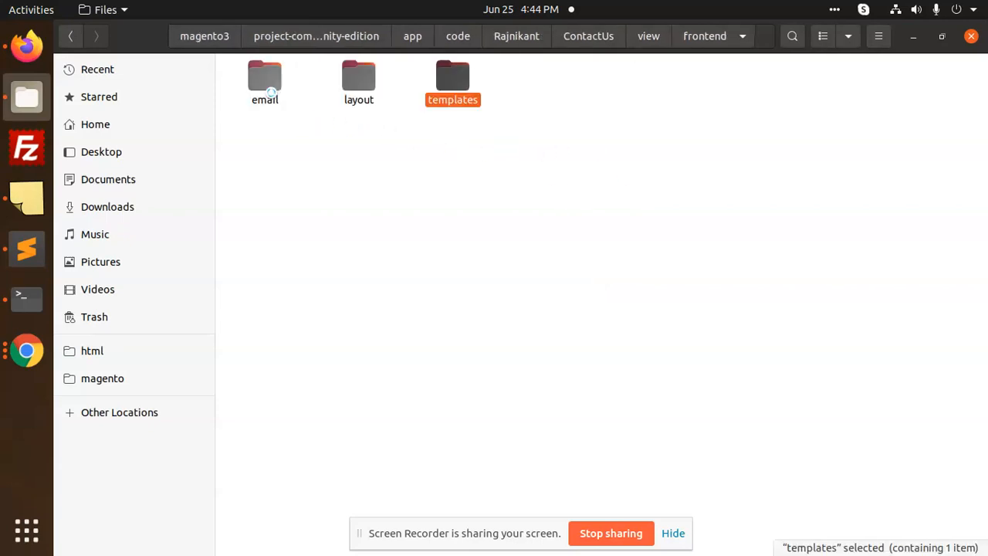
Step: Open the custom_form.html email template in Sublime Text and look at its table markup
{"action": "right_click", "coordinate": [279, 84]}
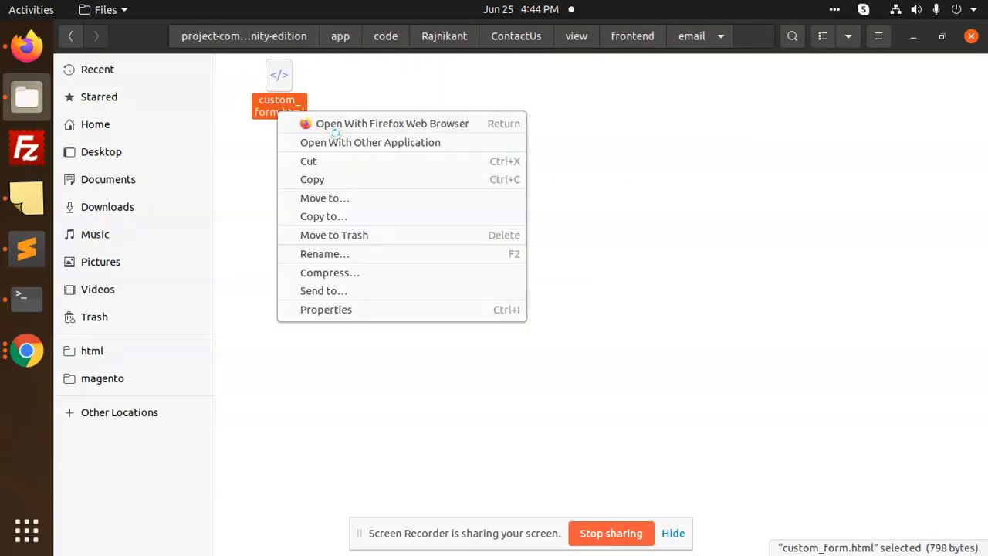
{"action": "left_click", "coordinate": [392, 123]}
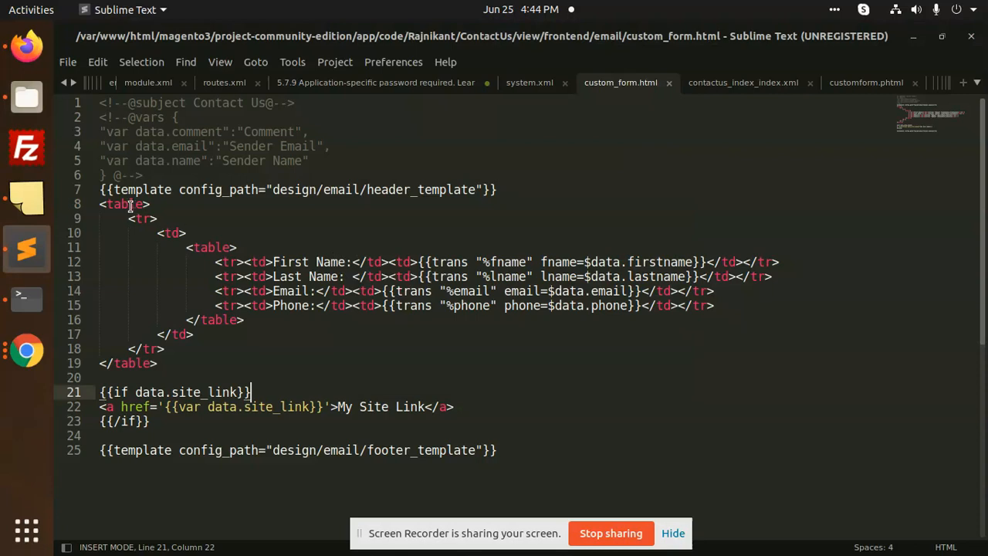
{"action": "double_click", "coordinate": [219, 188]}
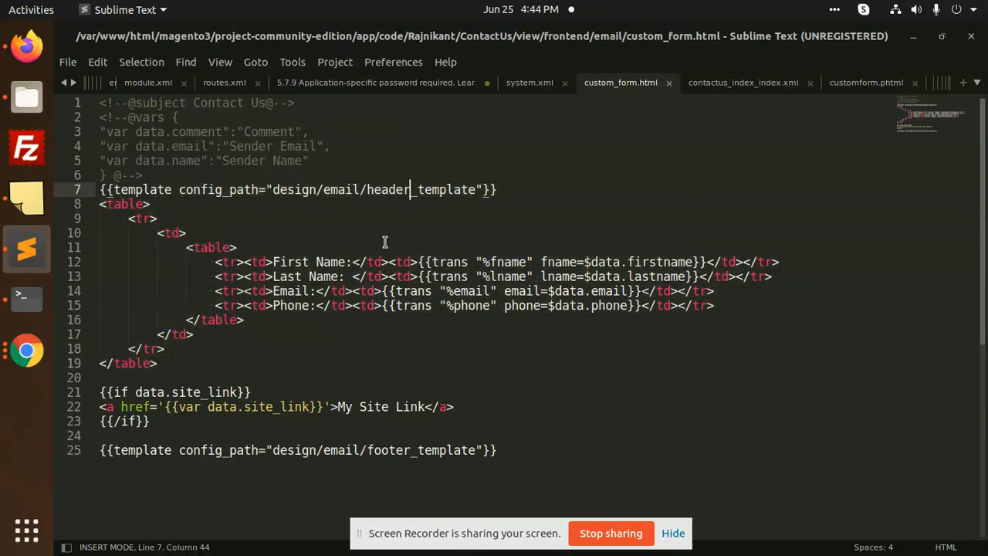
Step: Review the header include and the trans placeholders for First Name, Last Name, Email and Phone
{"action": "left_click", "coordinate": [177, 450]}
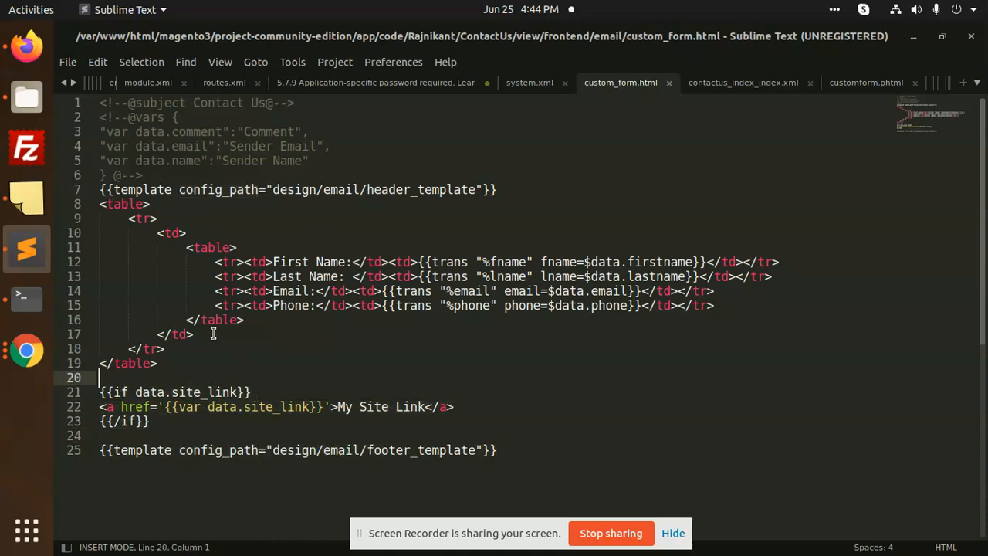
{"action": "double_click", "coordinate": [450, 262]}
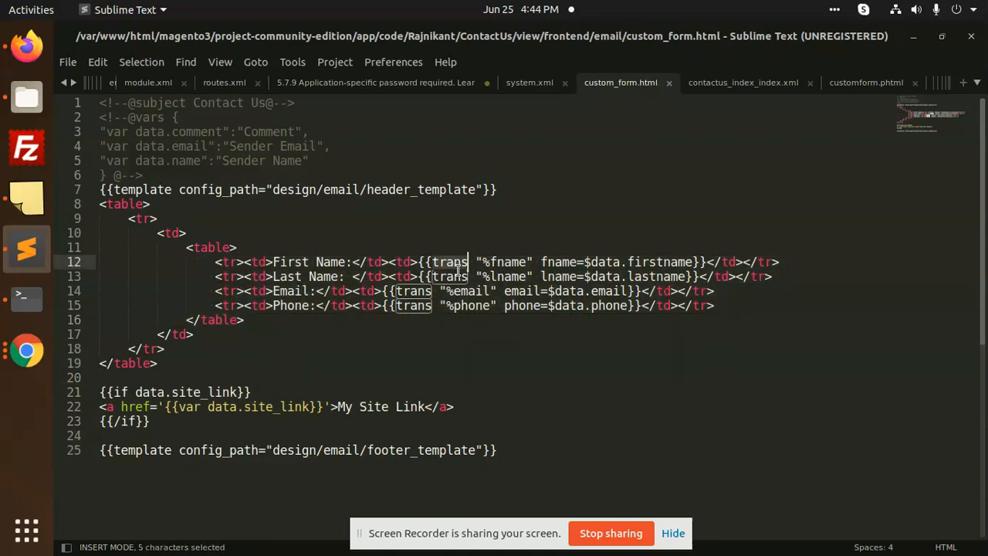
{"action": "left_click", "coordinate": [527, 290]}
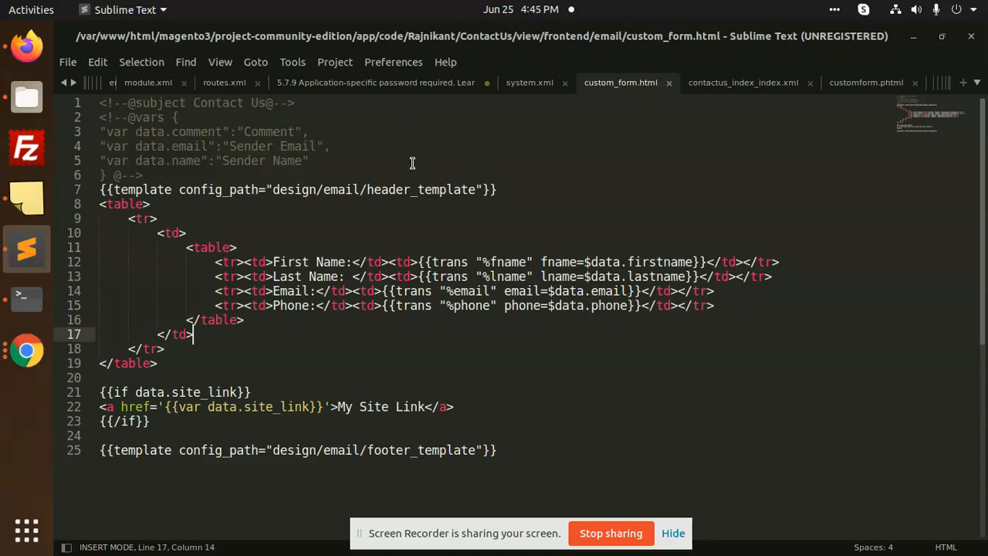
{"action": "mouse_move", "coordinate": [504, 313]}
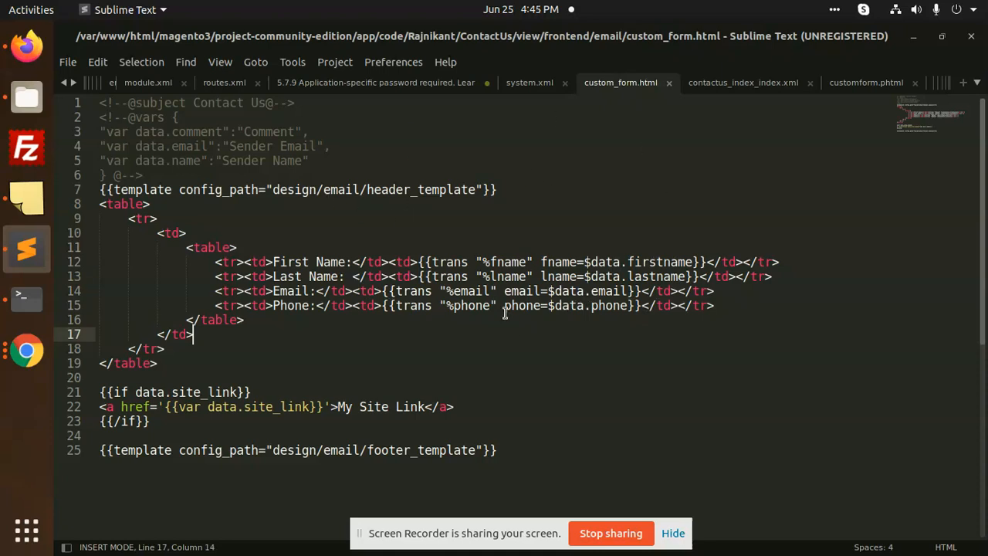
{"action": "mouse_move", "coordinate": [549, 306]}
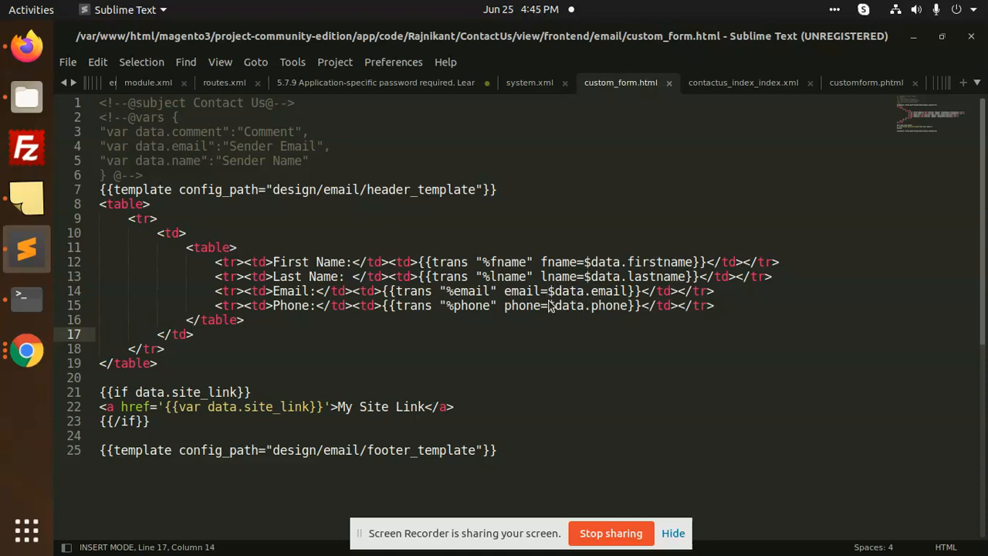